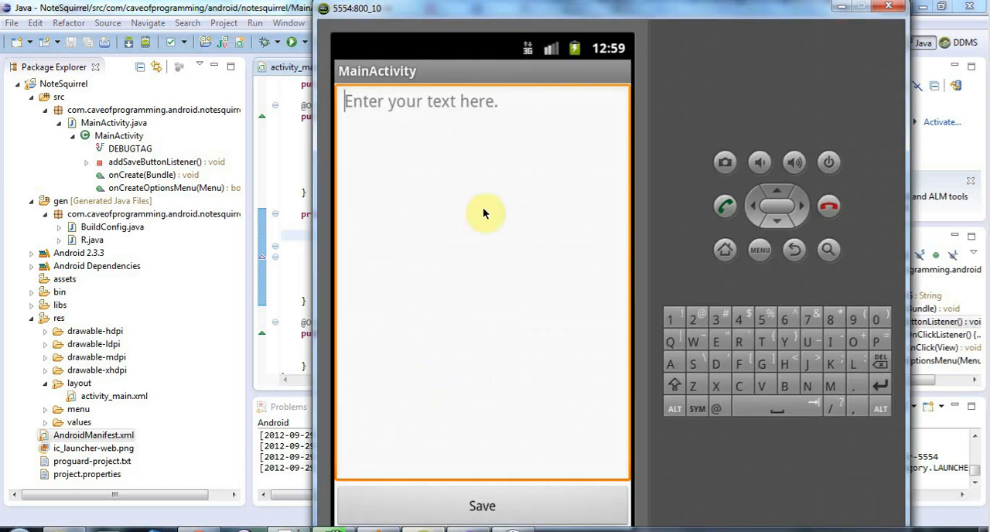
pyautogui.moveTo(427, 233)
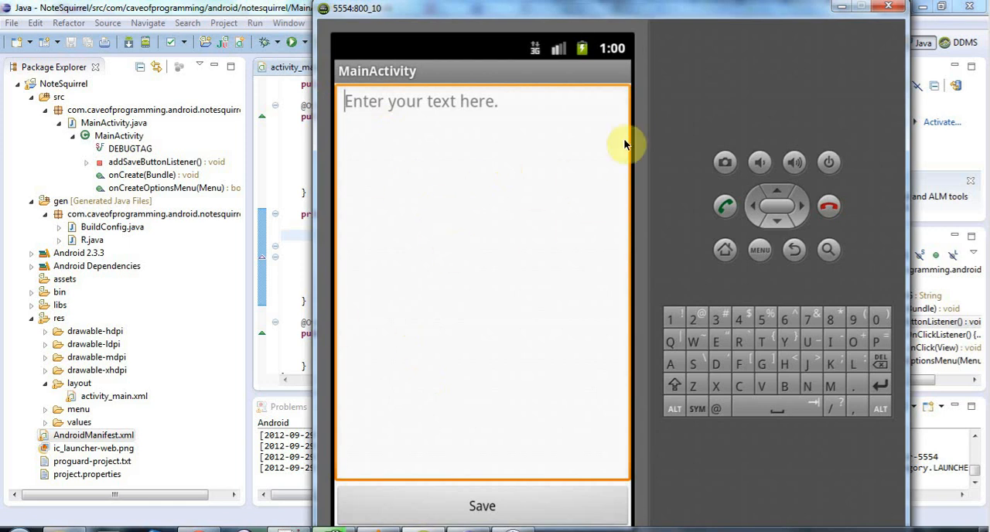
pyautogui.moveTo(467, 133)
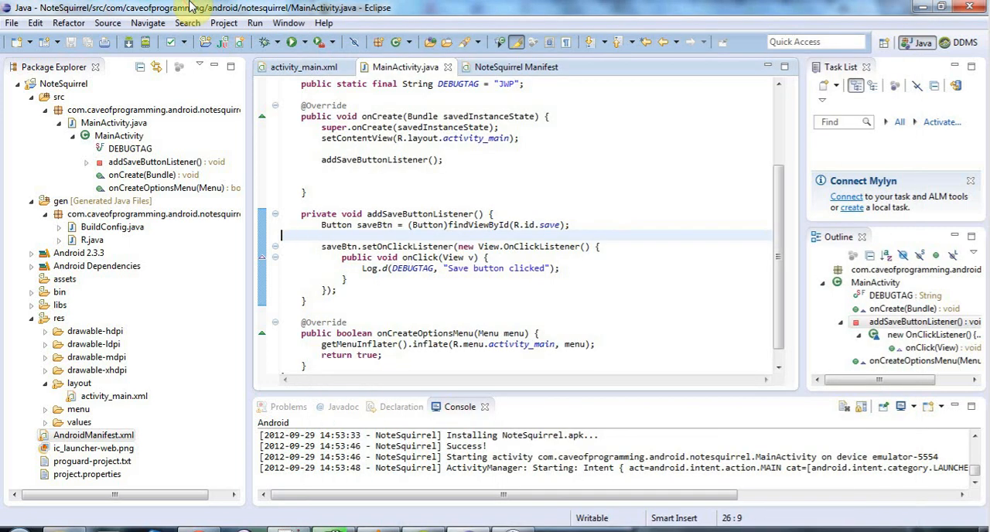
pyautogui.moveTo(467, 514)
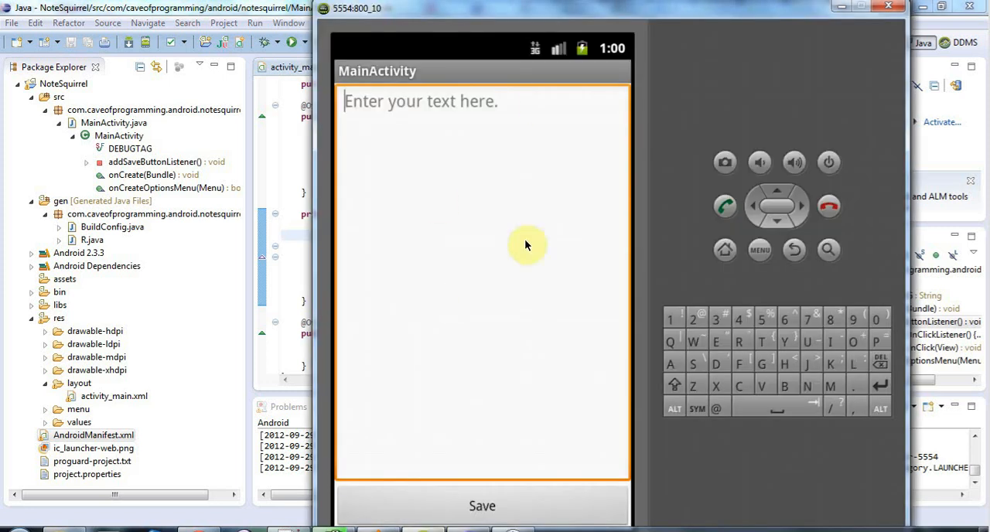
pyautogui.moveTo(220, 8)
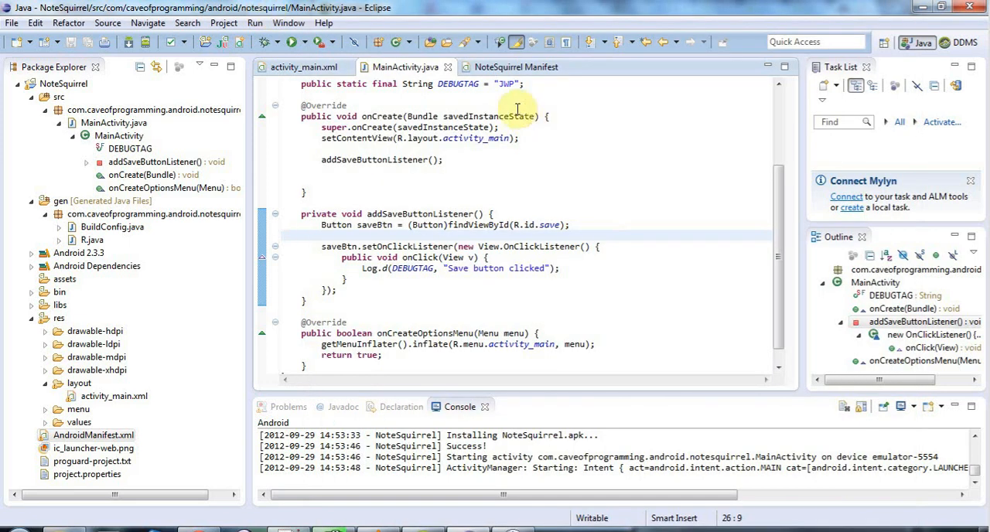
# In activity_main.xml, give the EditText android:maxLength="400" via content assist
pyautogui.click(303, 66)
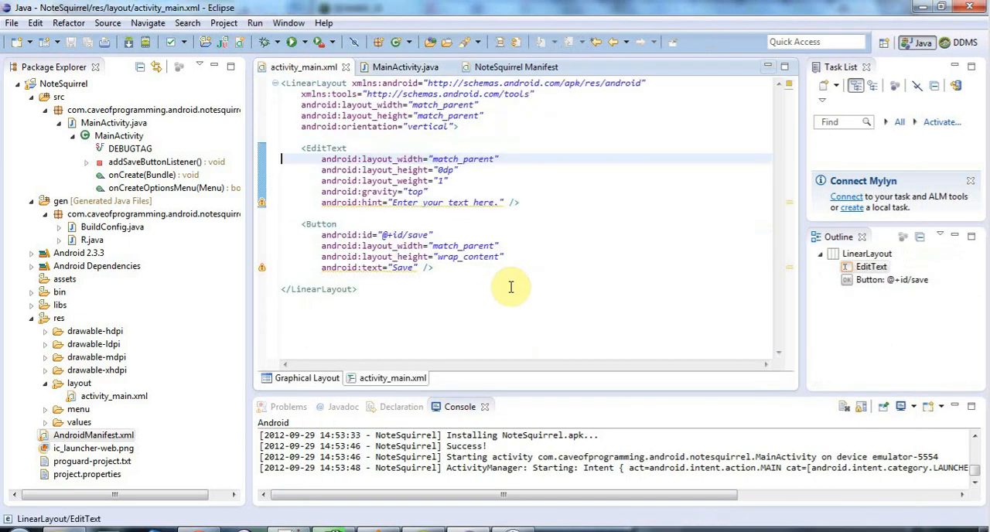
pyautogui.moveTo(379, 151)
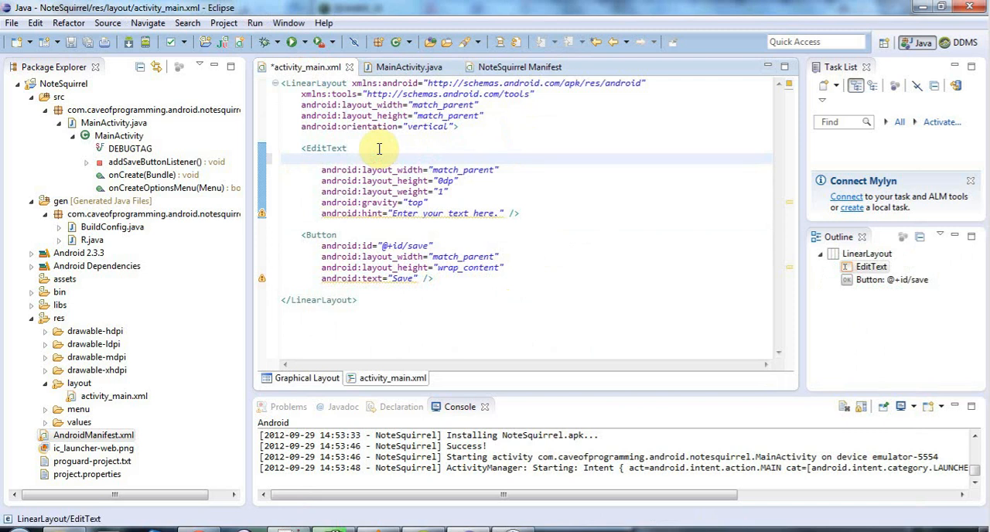
pyautogui.write('m')
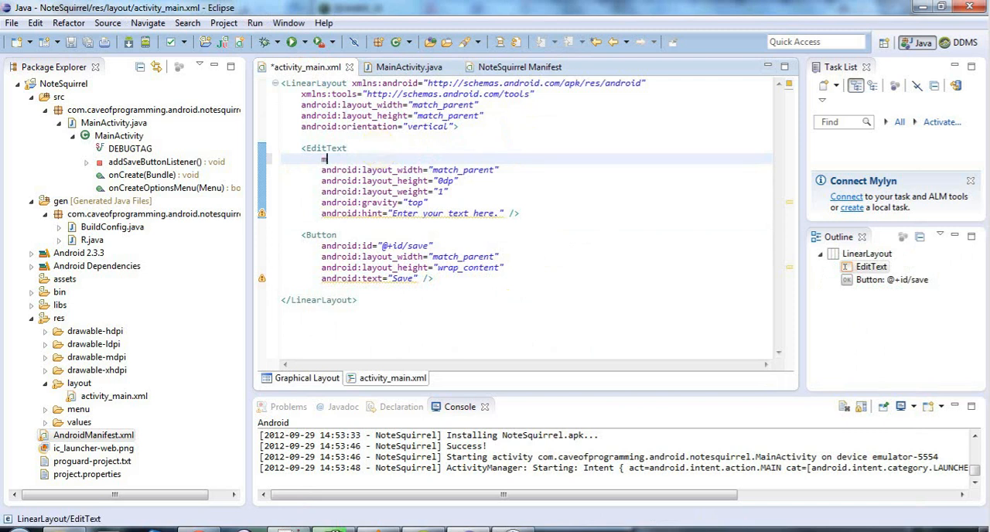
pyautogui.write('m')
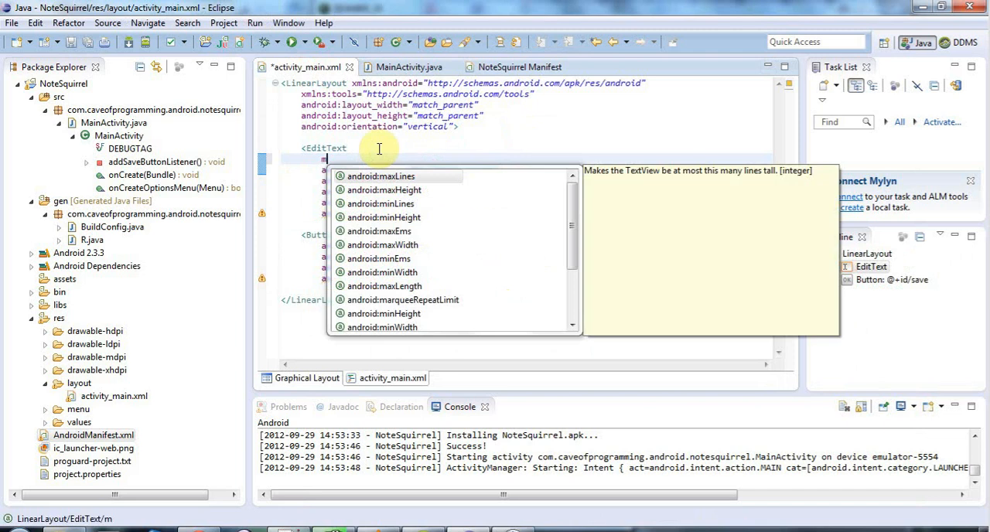
pyautogui.write('a')
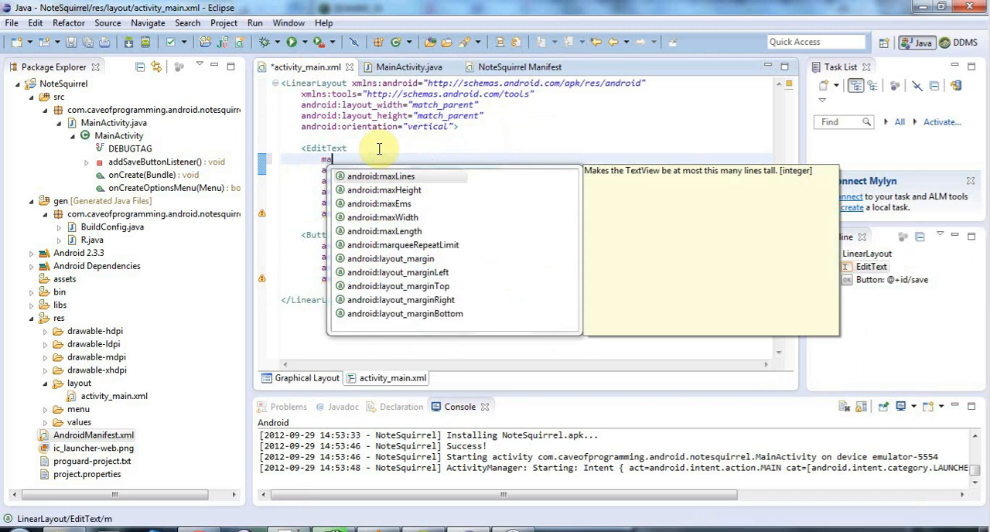
pyautogui.write('xLength="')
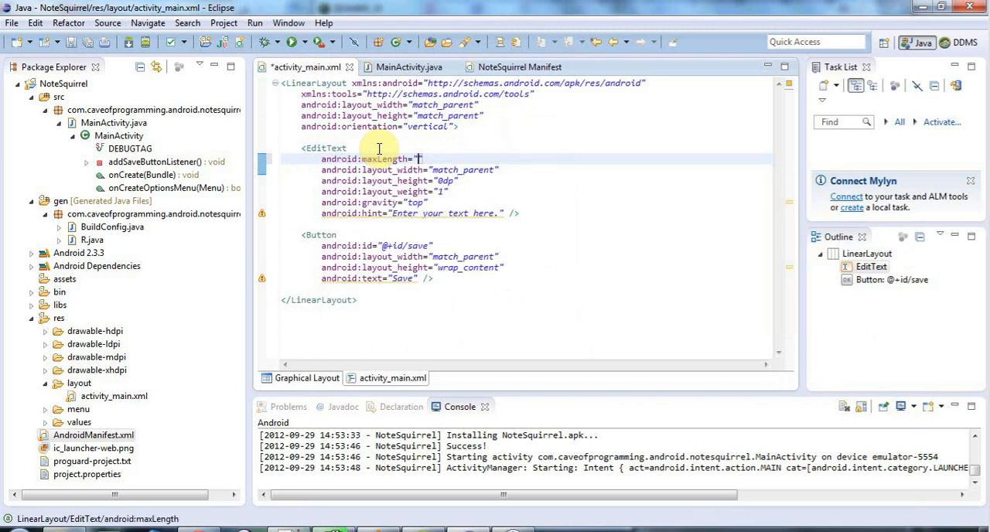
pyautogui.write('5')
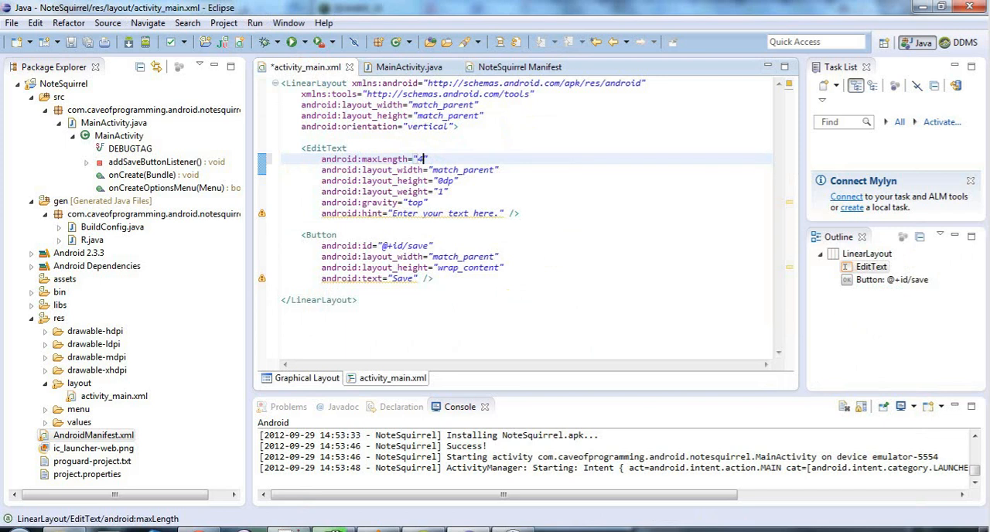
pyautogui.write('00')
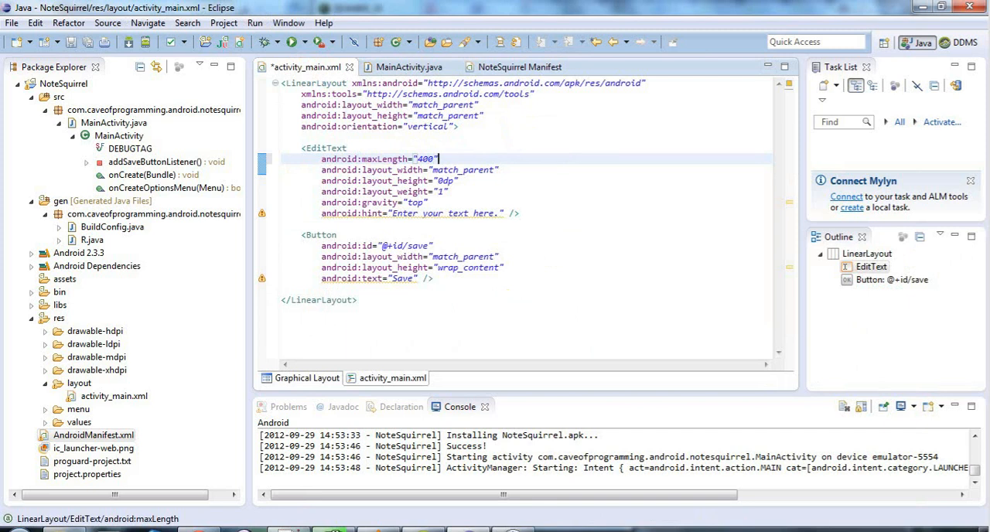
pyautogui.press('Return')
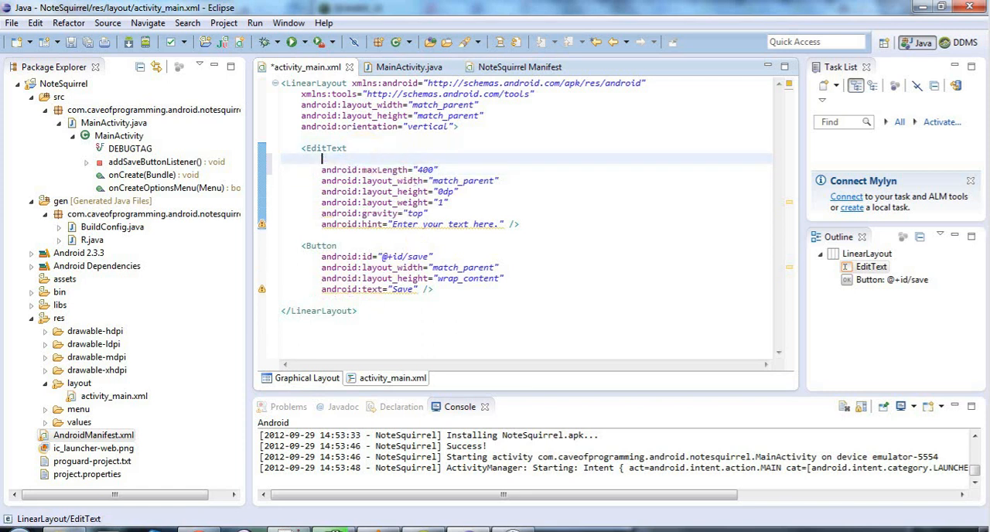
# Give the EditText android:id="@+id/text" and save the layout file
pyautogui.write('id')
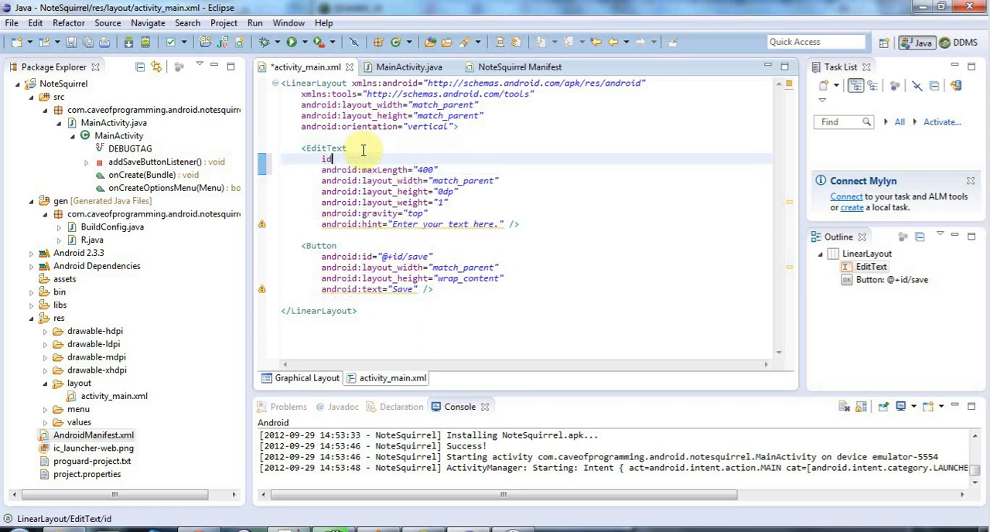
pyautogui.write('android:id="')
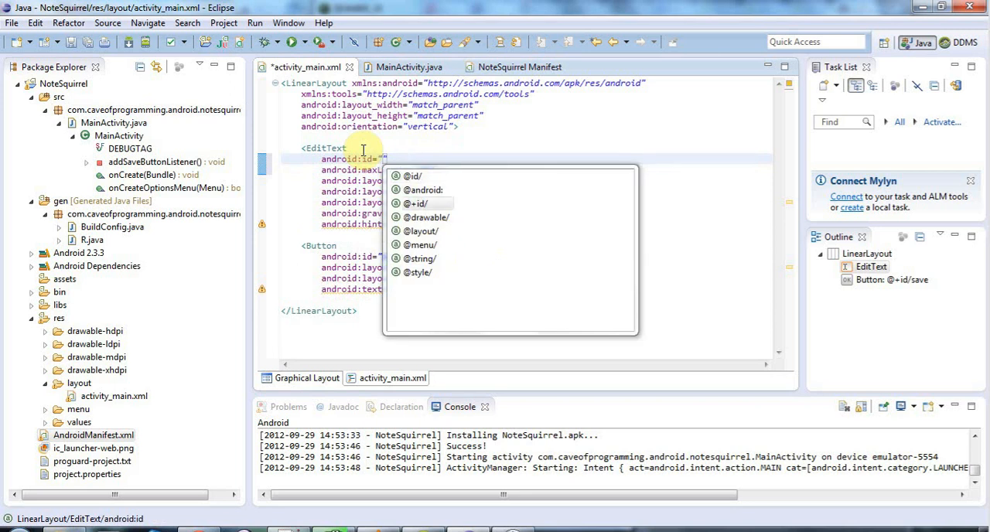
pyautogui.click(416, 204)
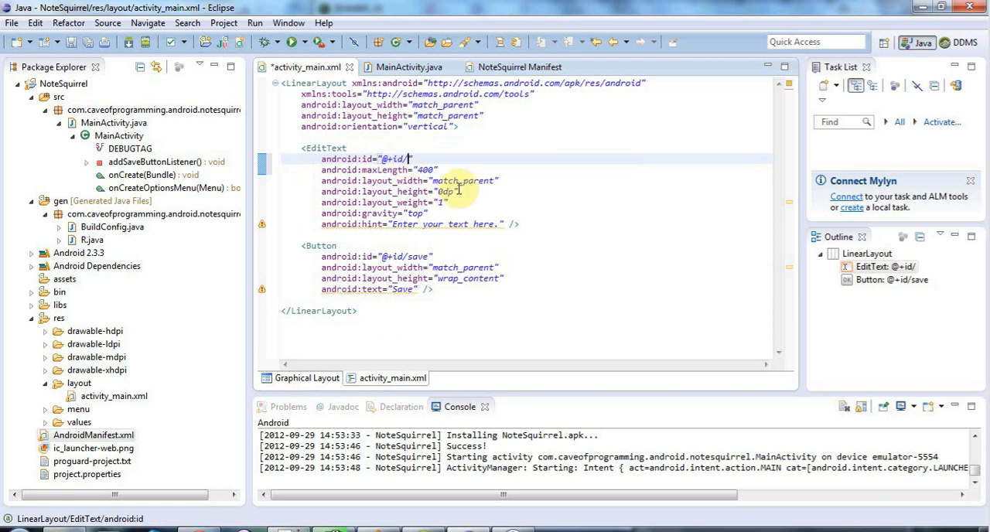
pyautogui.write('text')
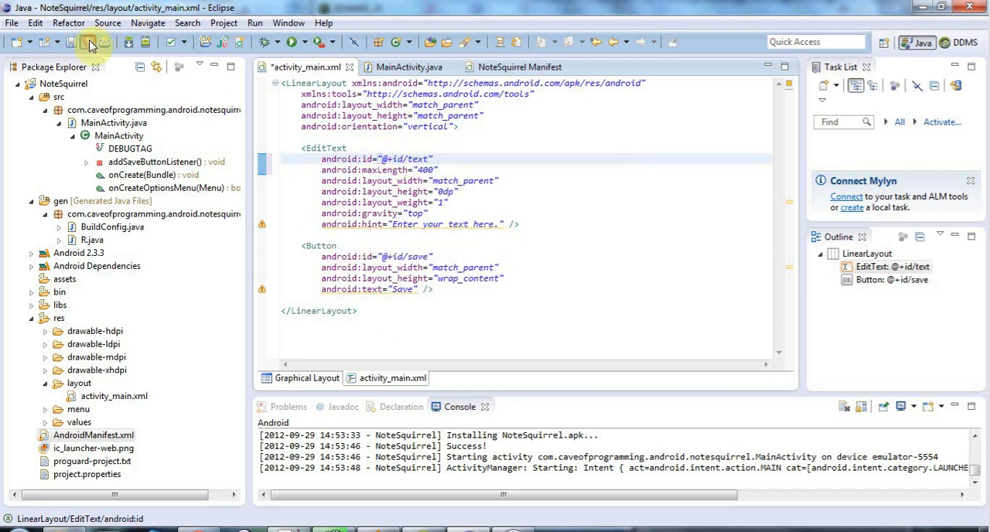
pyautogui.click(90, 42)
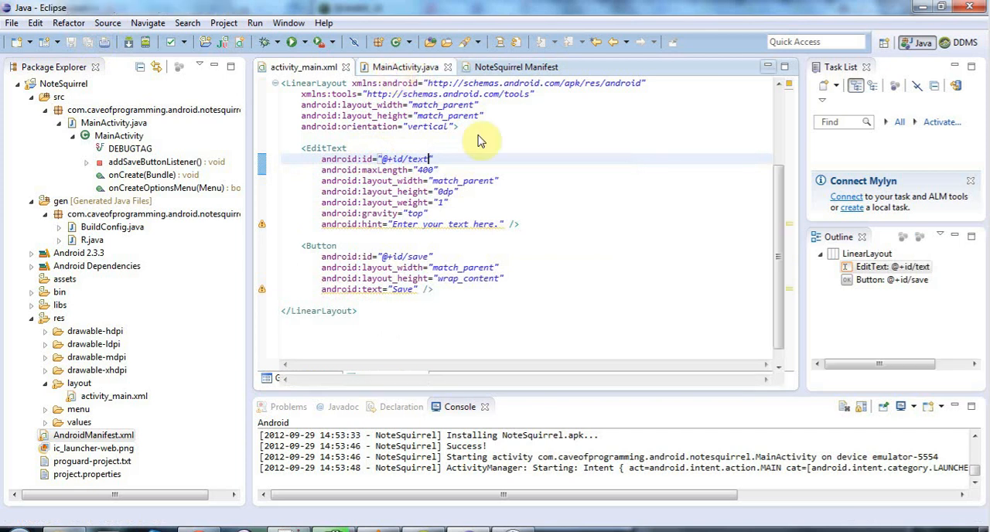
# In MainActivity.java, make room for new code inside the Save button's onClick
pyautogui.click(405, 66)
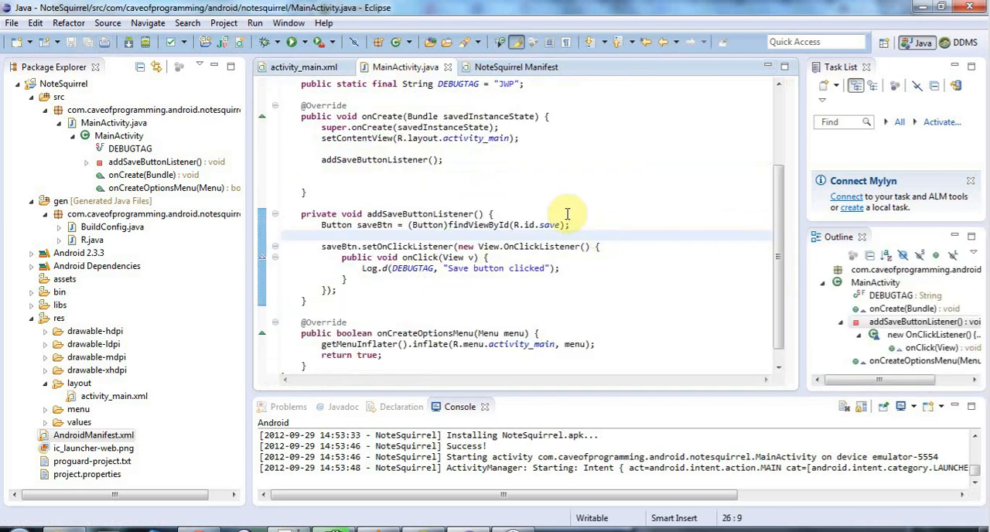
pyautogui.moveTo(486, 294)
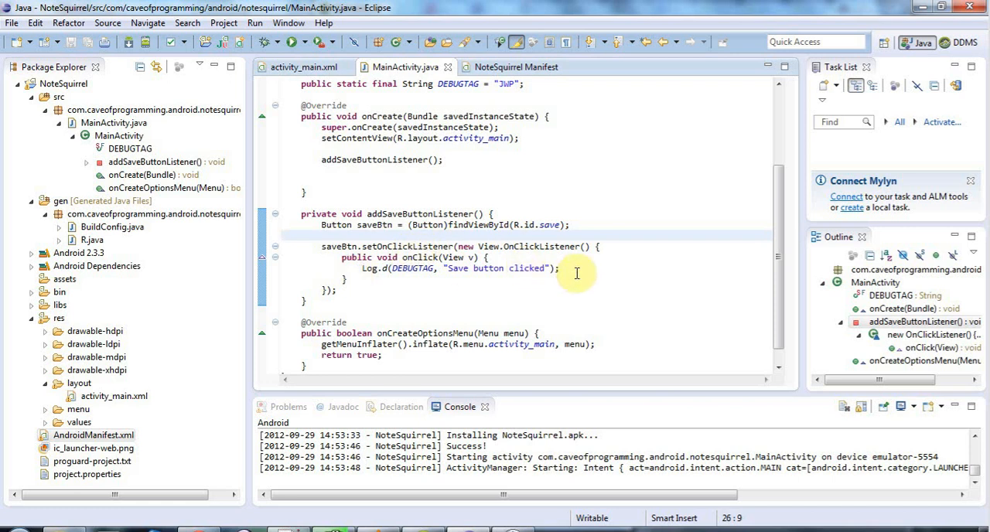
pyautogui.click(523, 257)
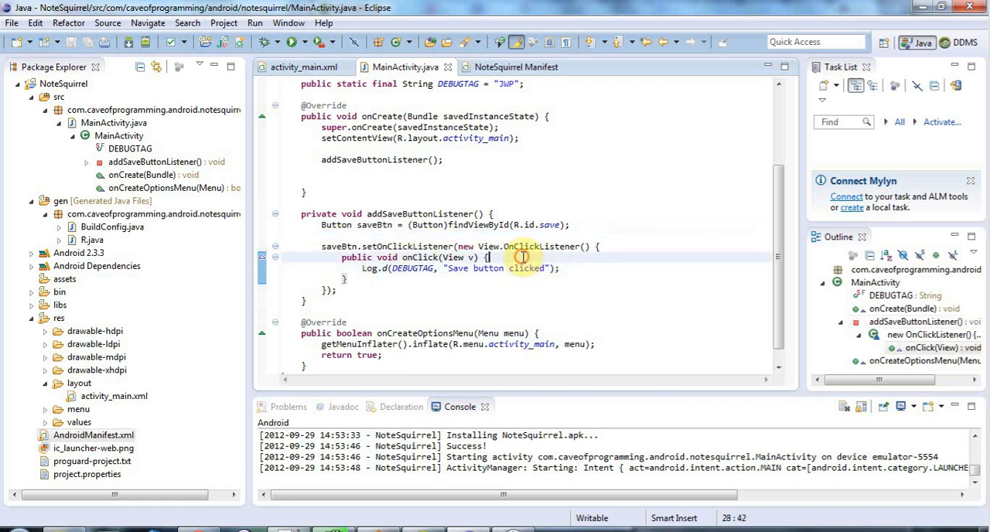
pyautogui.press('Return')
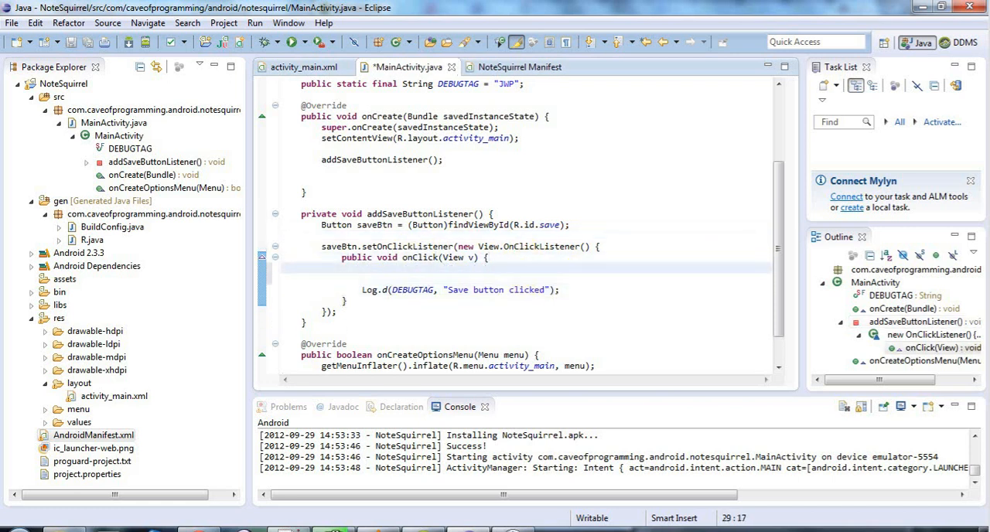
pyautogui.press('Return')
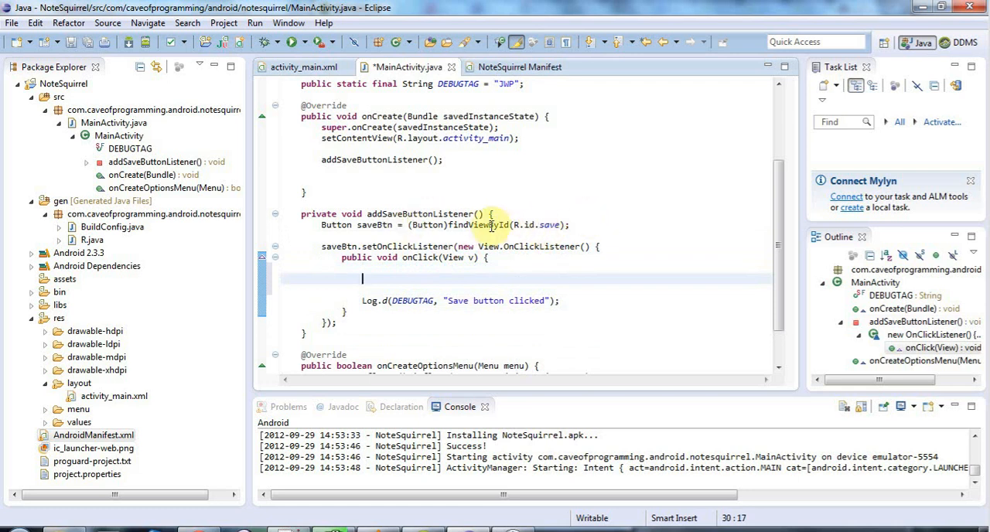
# Write EditText editText = (EditText)findViewById(R.id.text); using content assist
pyautogui.write('findViewById(id')
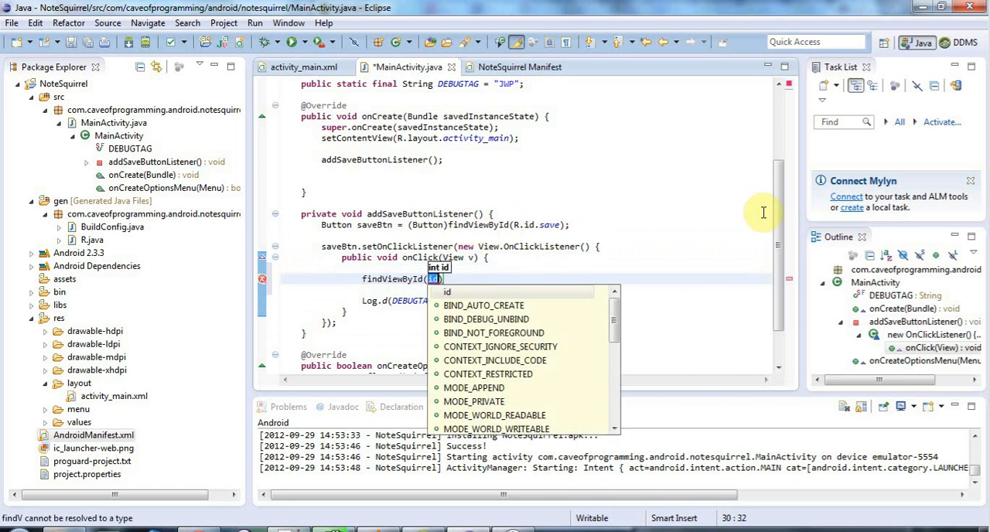
pyautogui.write('R')
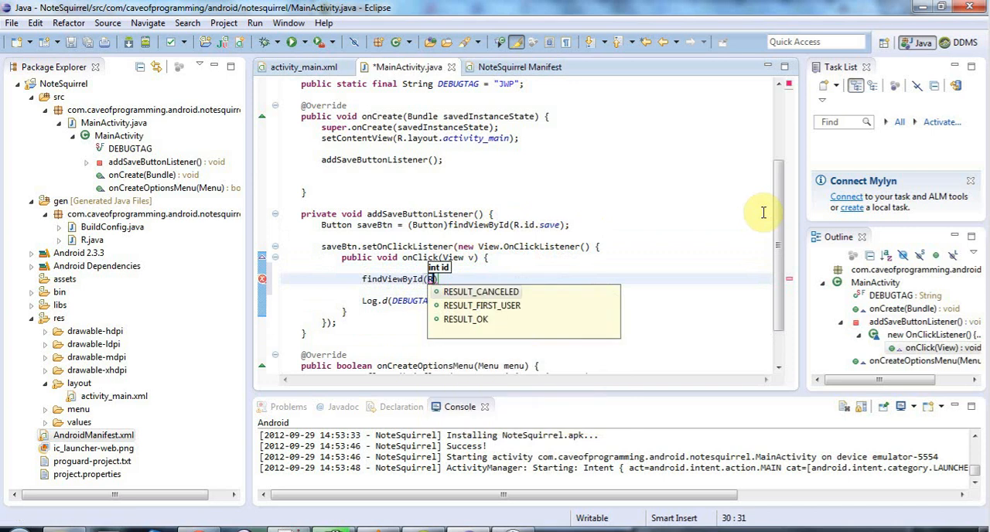
pyautogui.write('.id.text);')
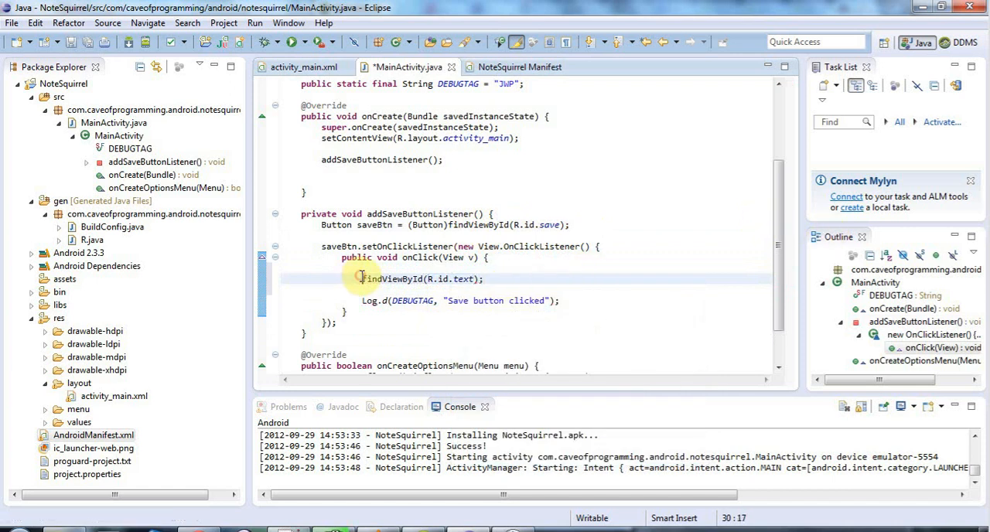
pyautogui.write('EditText')
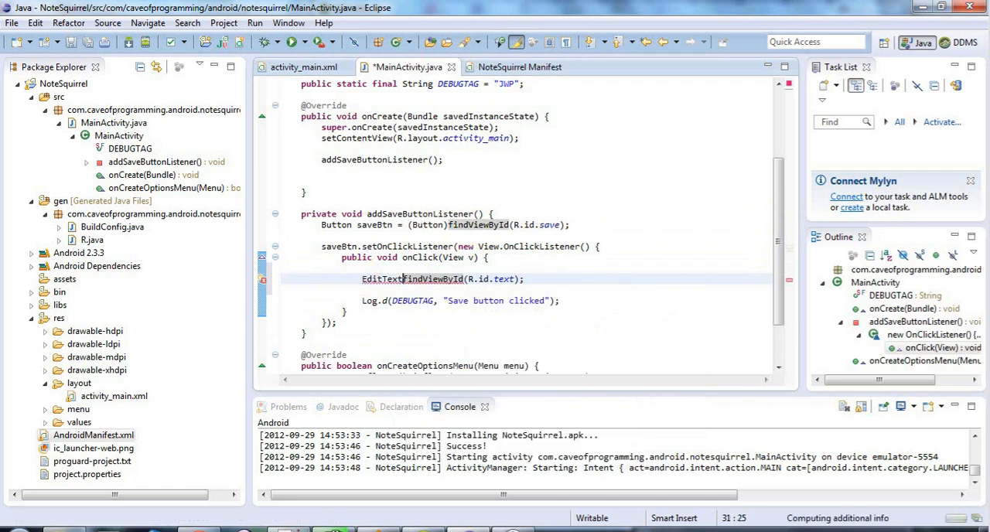
pyautogui.write('edit')
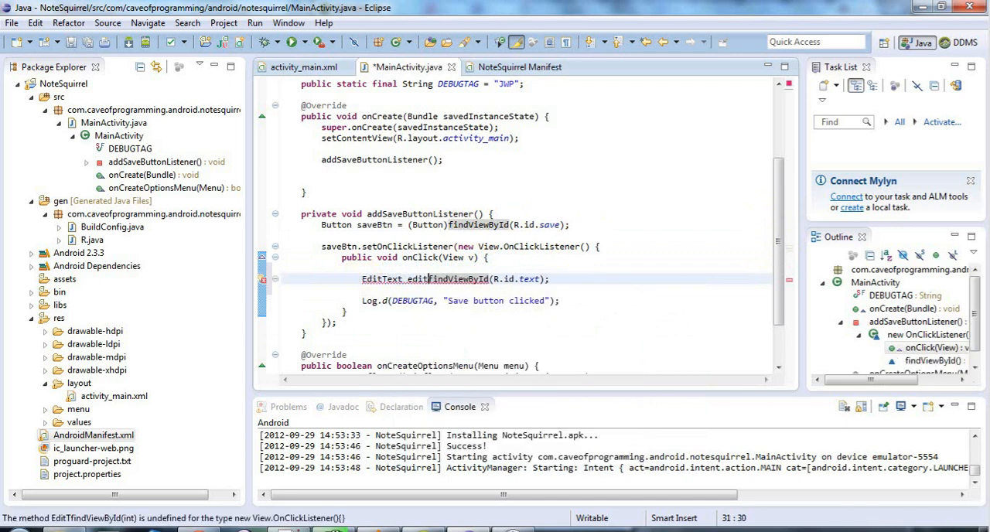
pyautogui.write('= (EditText')
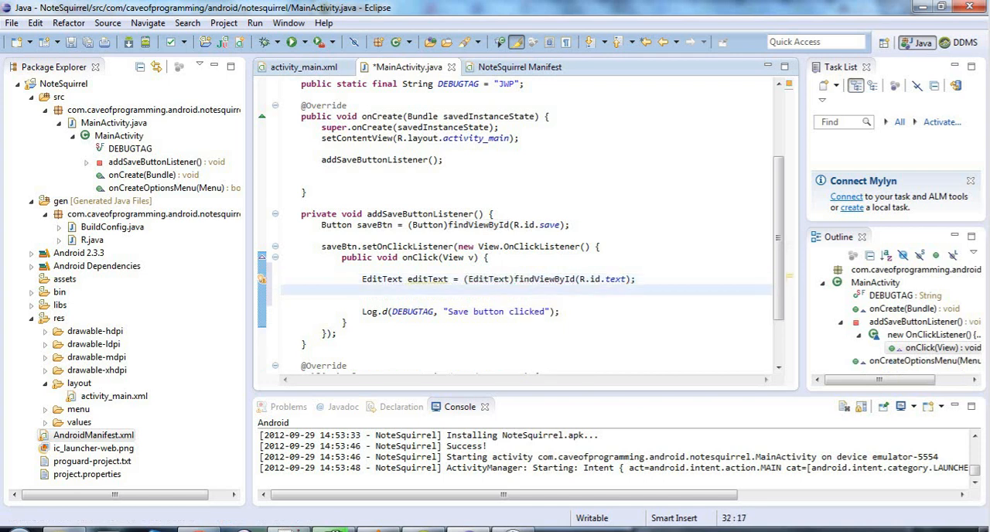
# Write String text = editText.getText().toString(); below the EditText lookup
pyautogui.write('Str')
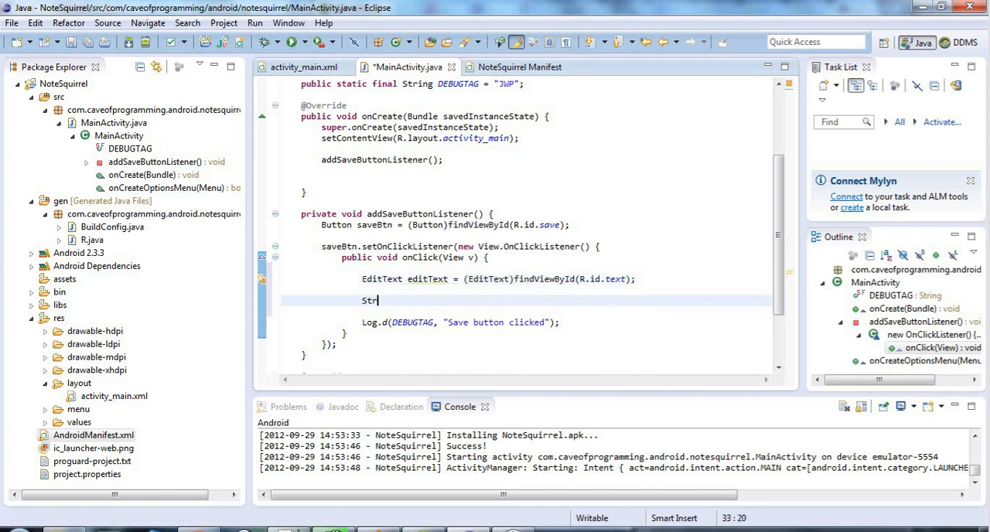
pyautogui.write('ing text =')
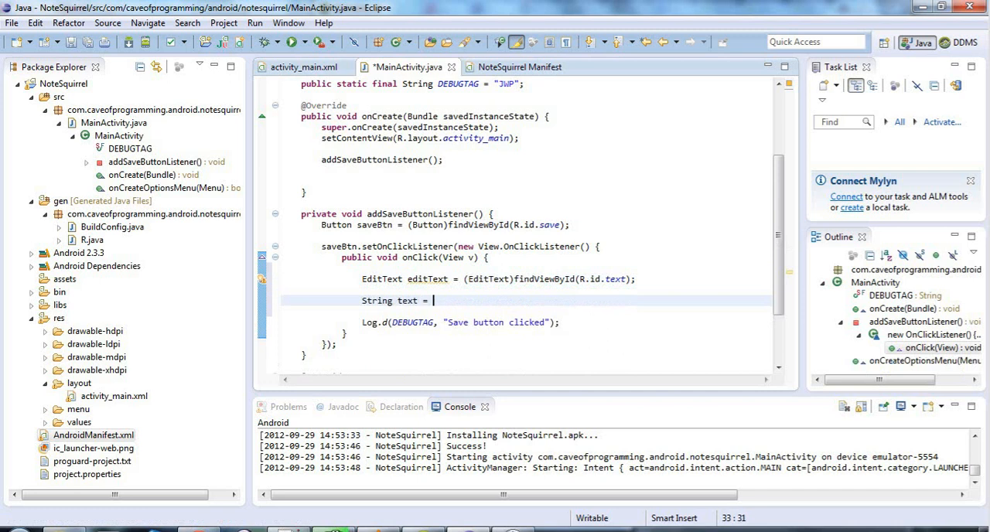
pyautogui.write('editText')
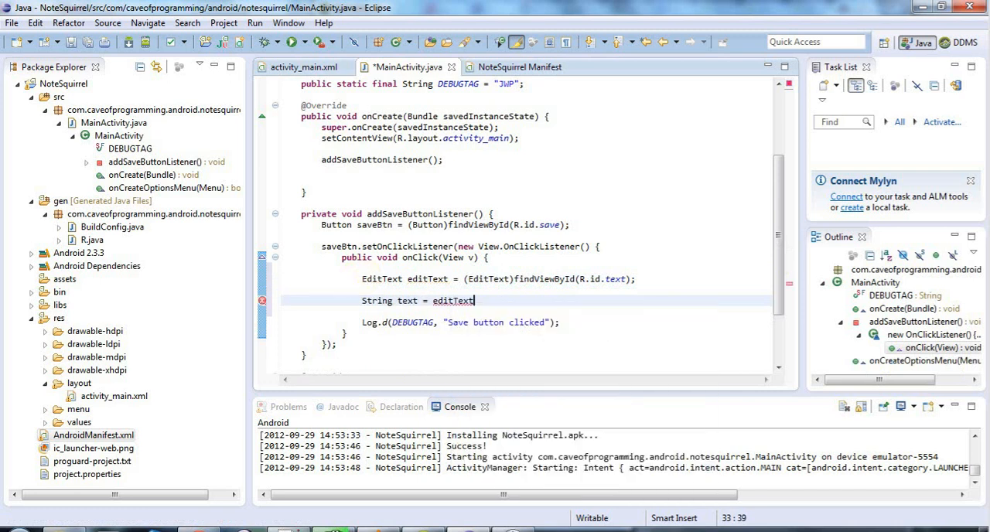
pyautogui.write('.get')
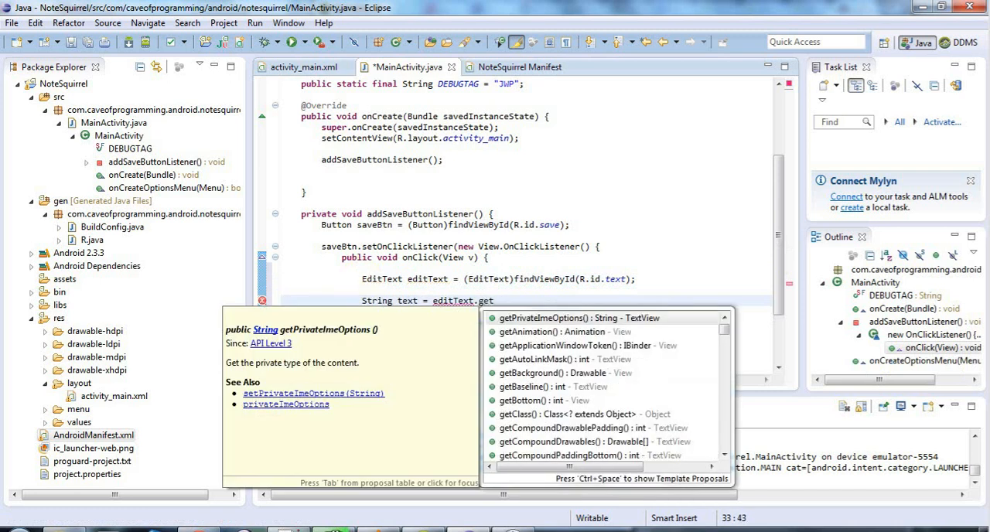
pyautogui.write('Text();')
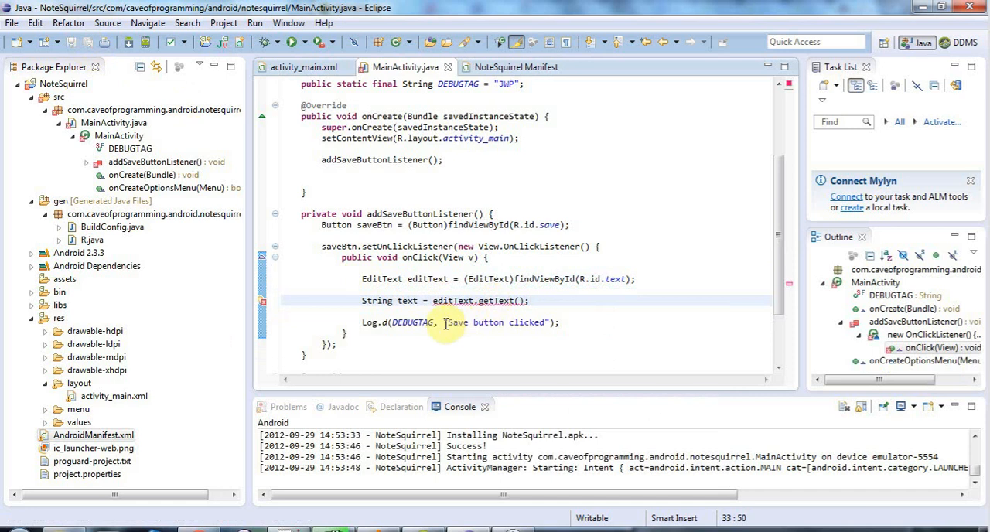
pyautogui.moveTo(447, 300)
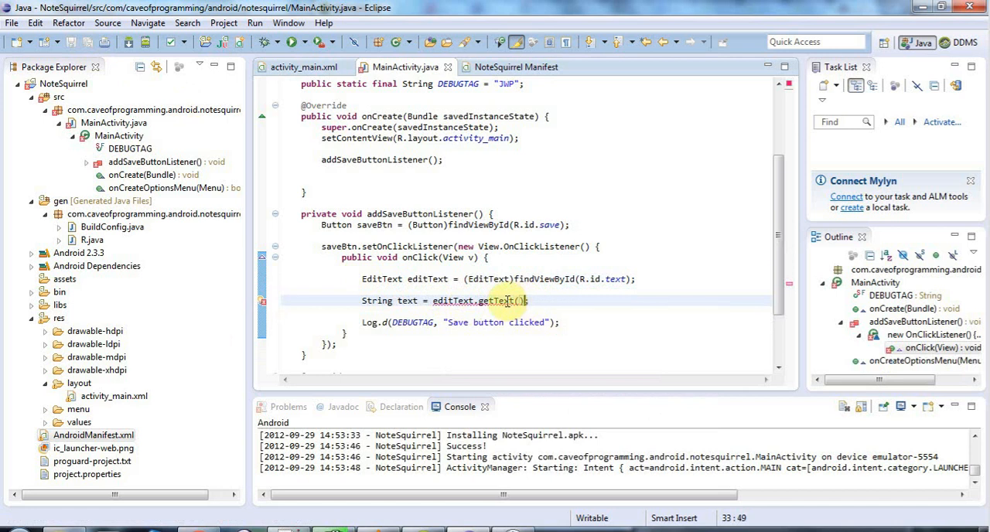
pyautogui.moveTo(508, 300)
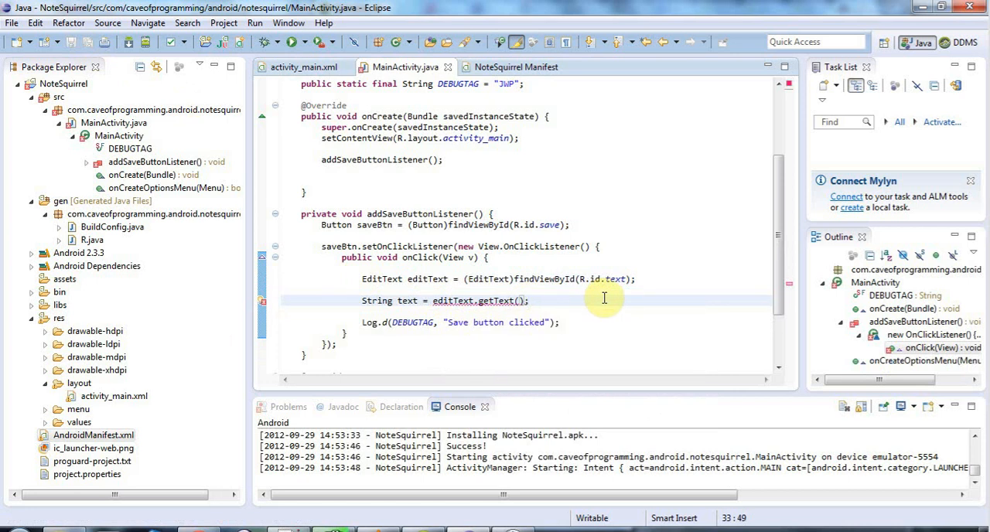
pyautogui.write('.toString(')
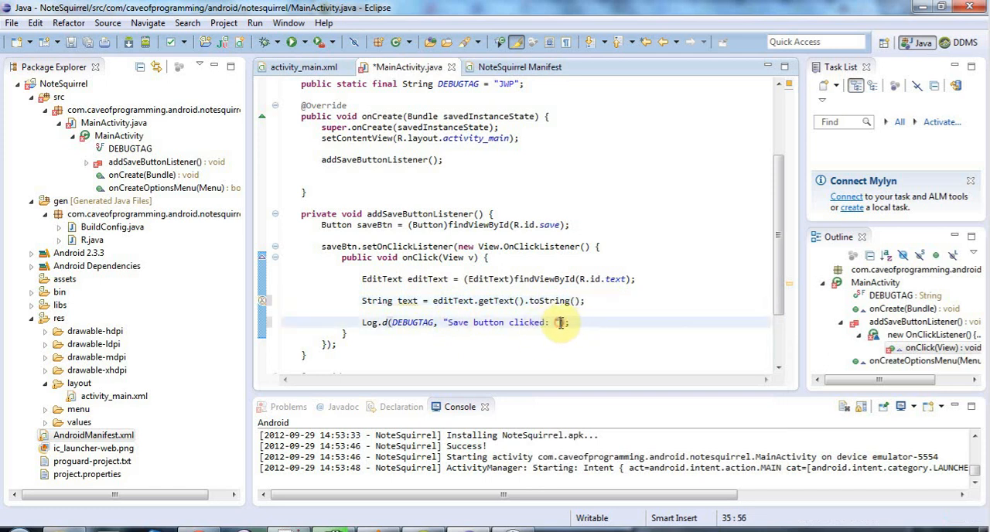
# Append + text to the Log.d message, relaunch NoteSquirrel and show LogCat in DDMS
pyautogui.write('+ text')
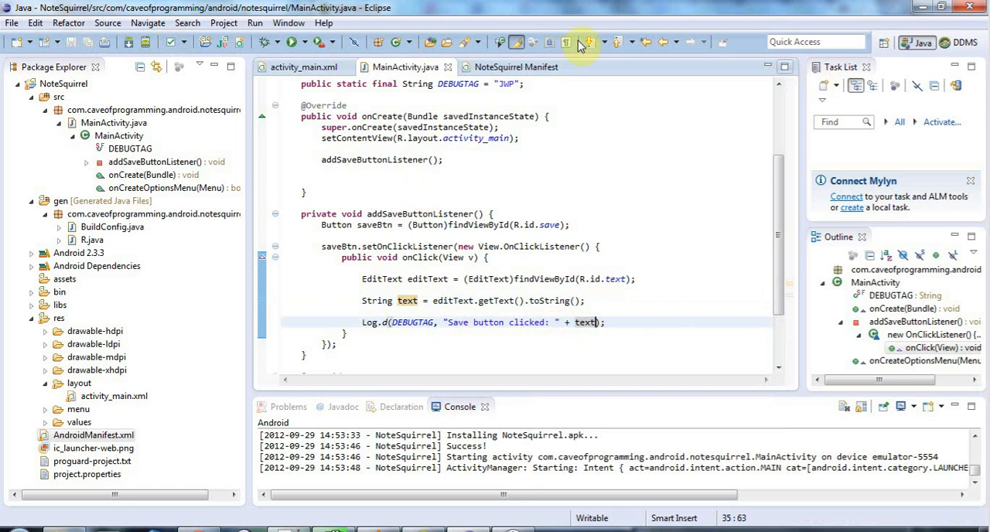
pyautogui.click(291, 42)
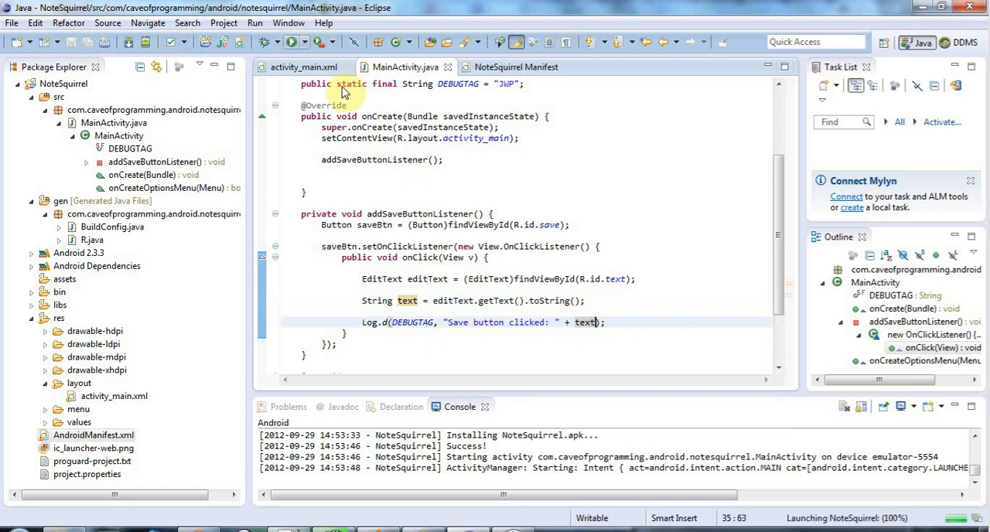
pyautogui.click(291, 42)
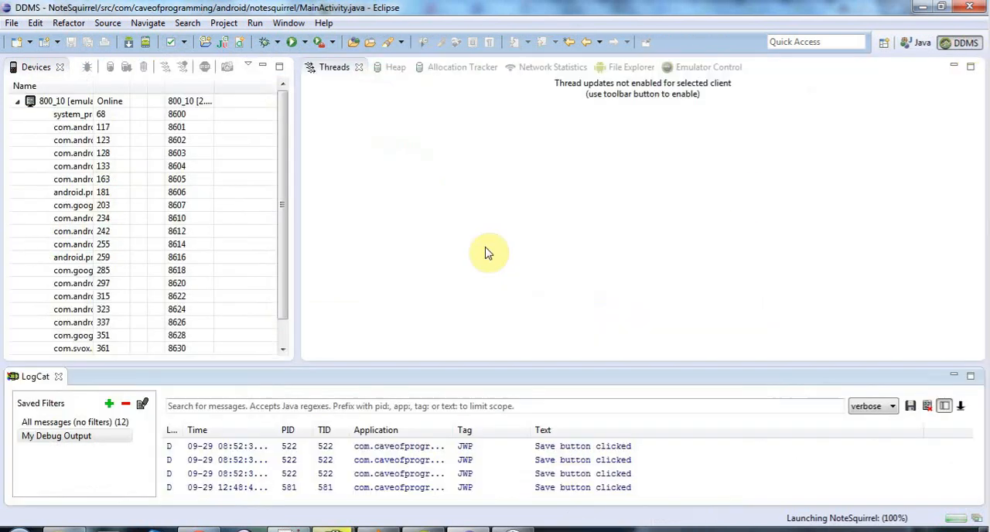
pyautogui.click(55, 436)
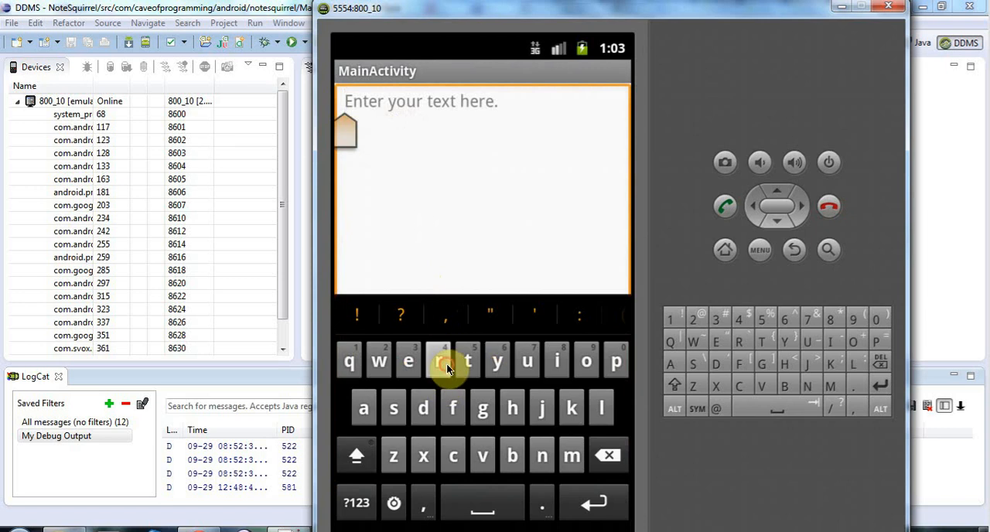
# Enter rrr then a line of m's in the NoteSquirrel note field with the on-screen keyboard
pyautogui.click(437, 359)
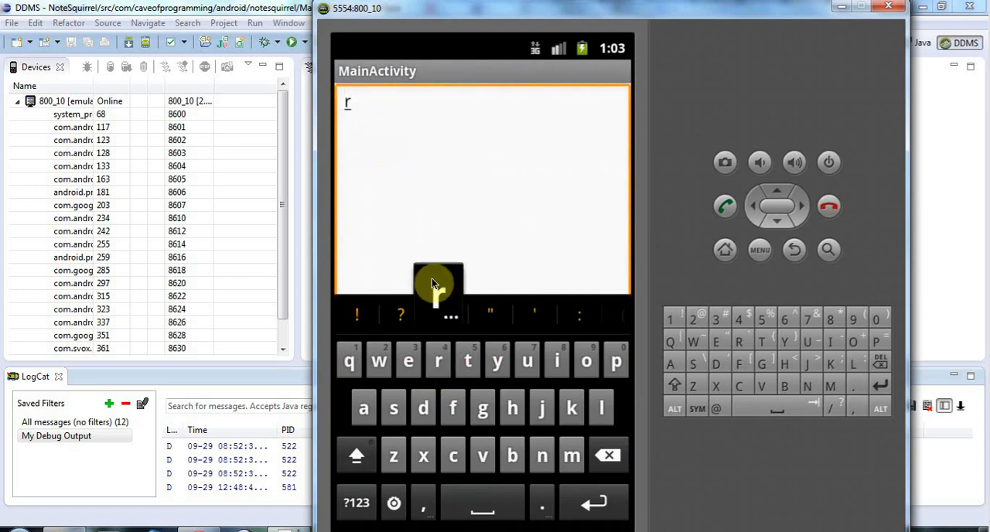
pyautogui.click(438, 361)
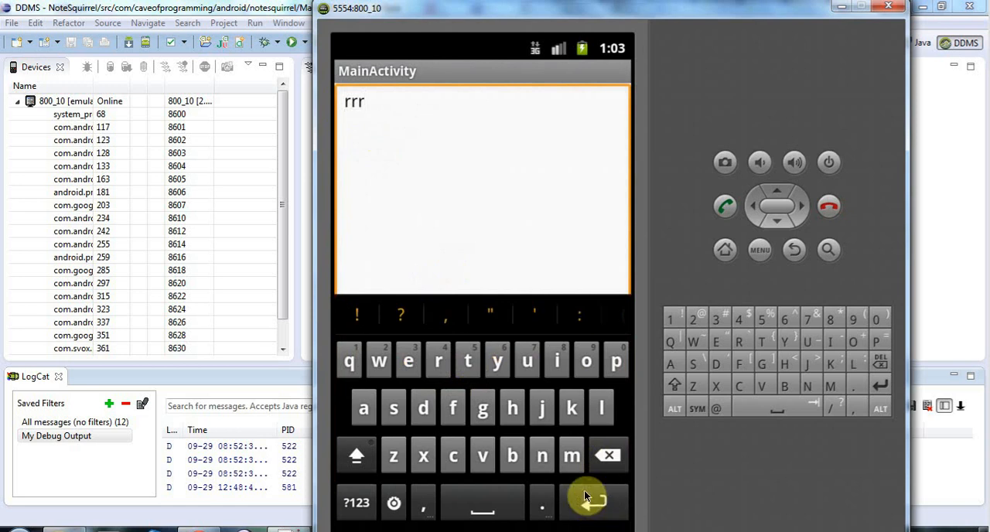
pyautogui.click(594, 502)
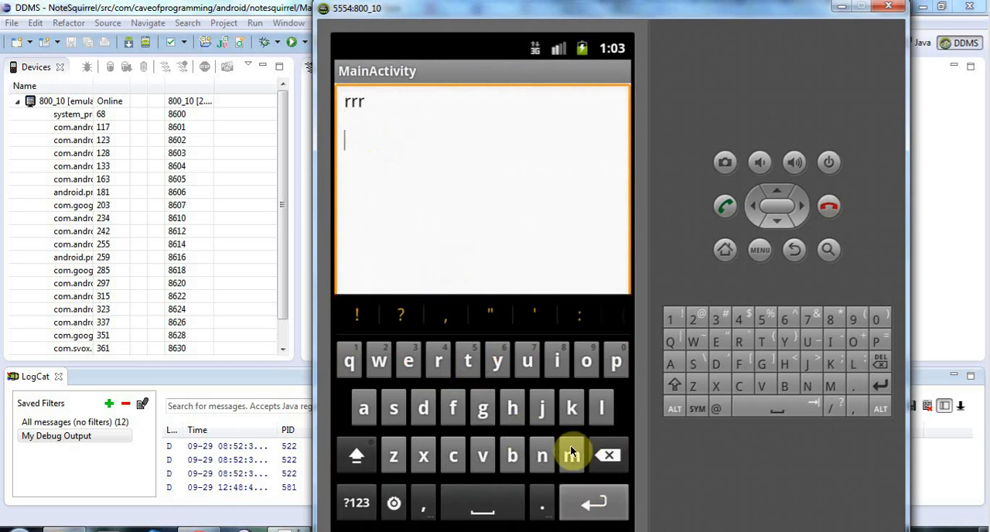
pyautogui.click(572, 455)
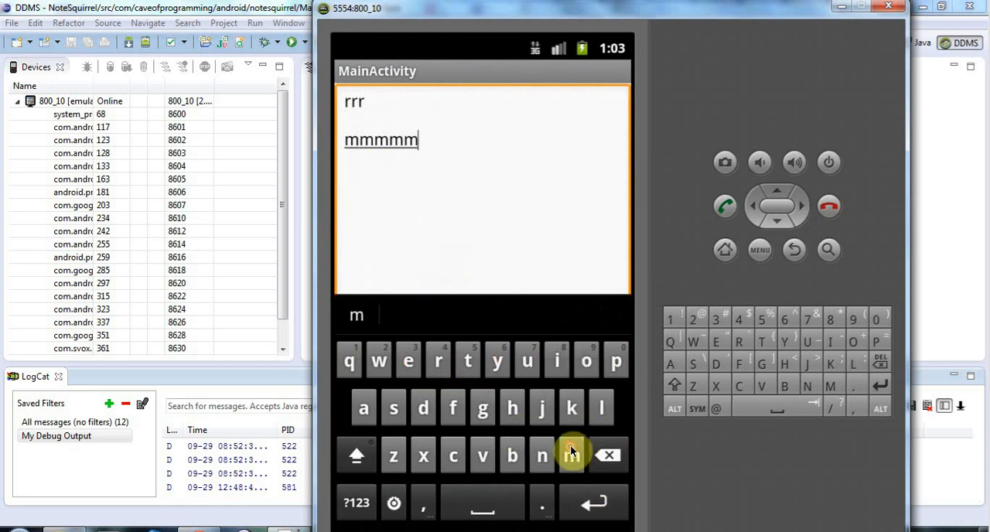
pyautogui.click(572, 455)
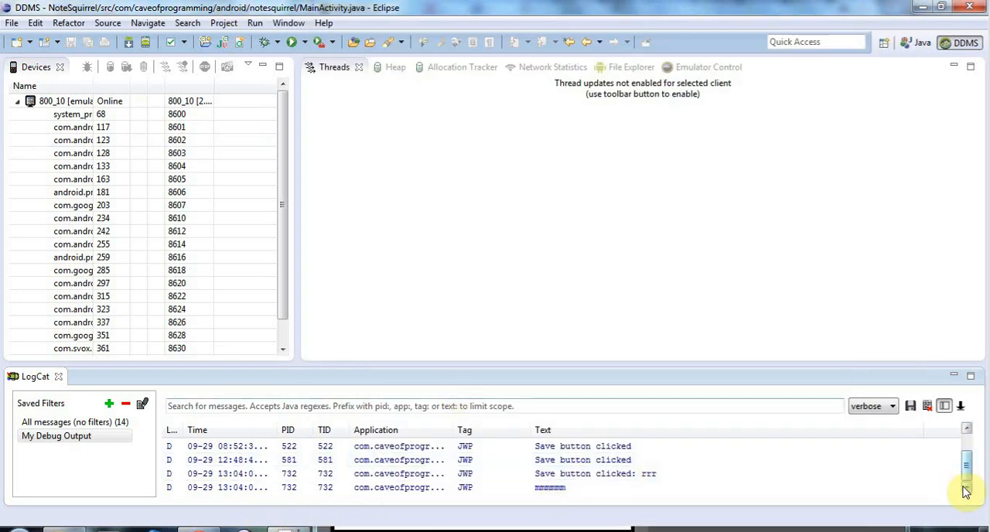
pyautogui.moveTo(561, 514)
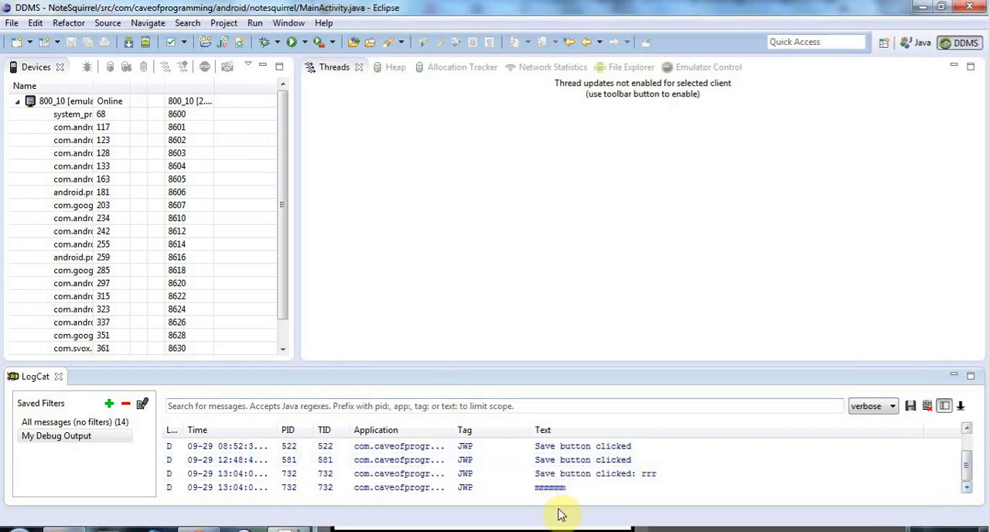
pyautogui.moveTo(266, 508)
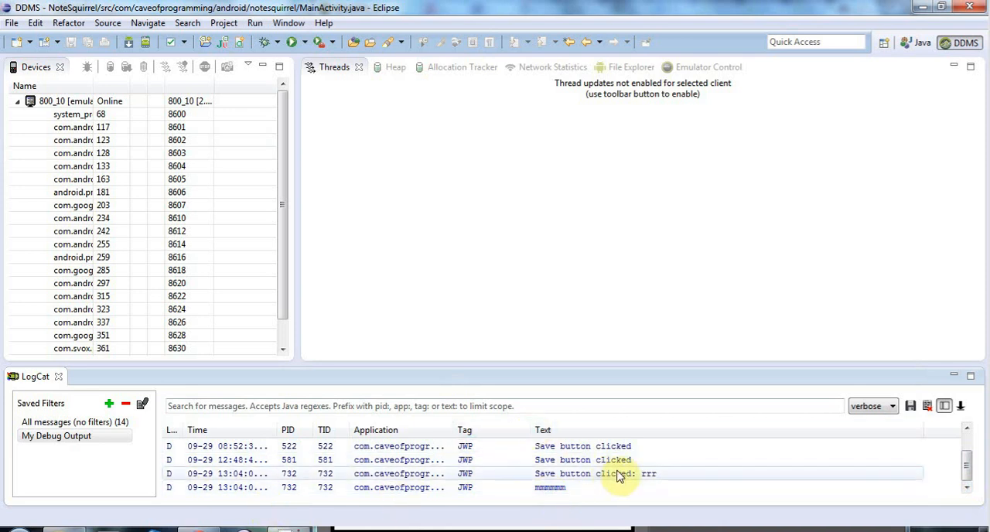
pyautogui.moveTo(674, 478)
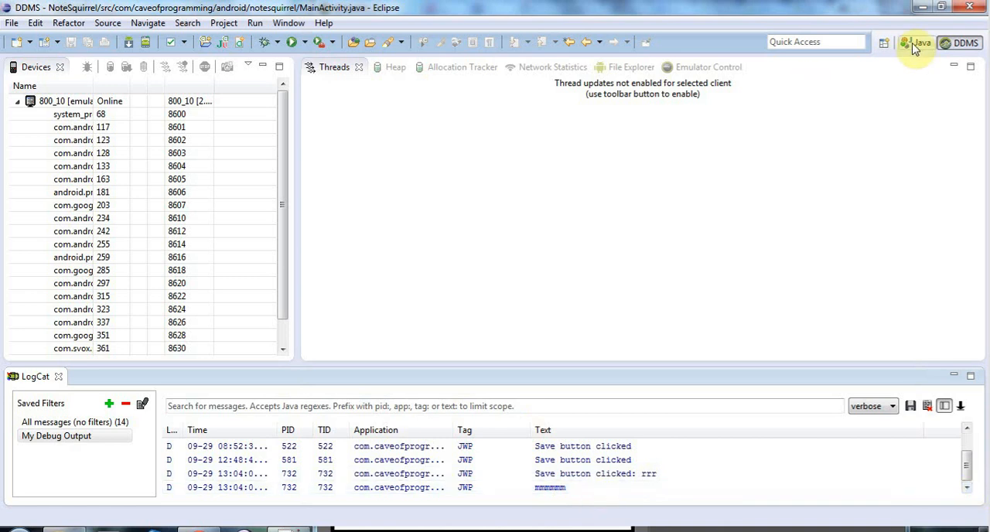
# Back in the Java editor, start an openFileOutput( call below the String text line
pyautogui.click(917, 43)
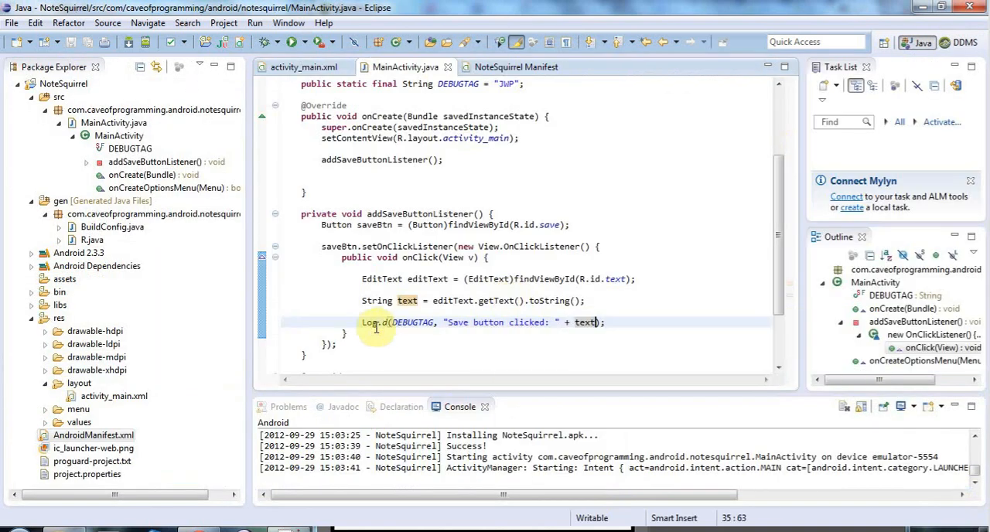
pyautogui.moveTo(612, 300)
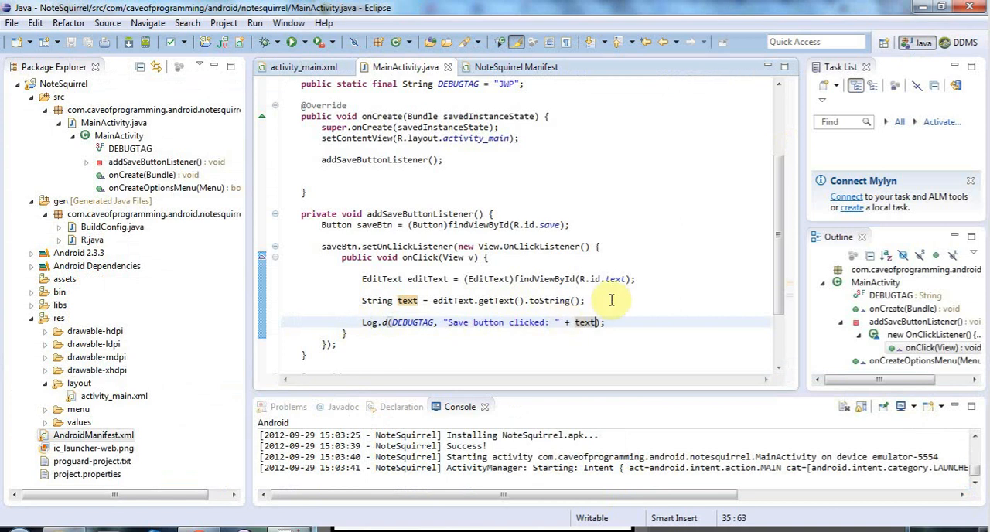
pyautogui.moveTo(611, 302)
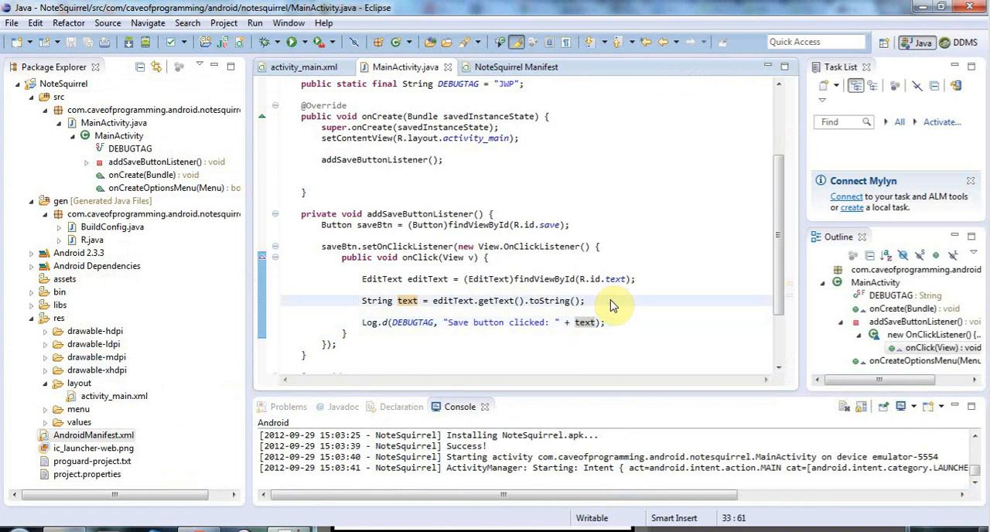
pyautogui.write('openFileOutput(name, mode')
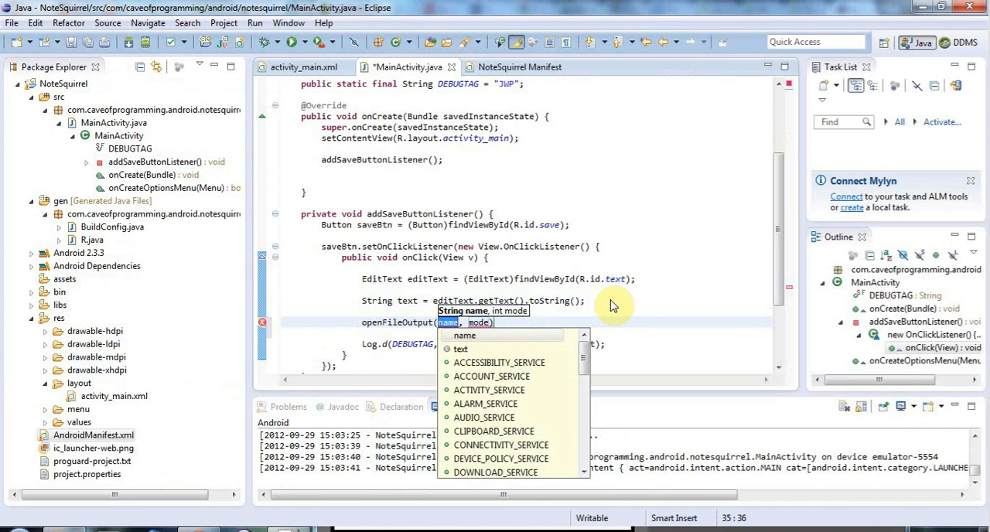
pyautogui.moveTo(397, 328)
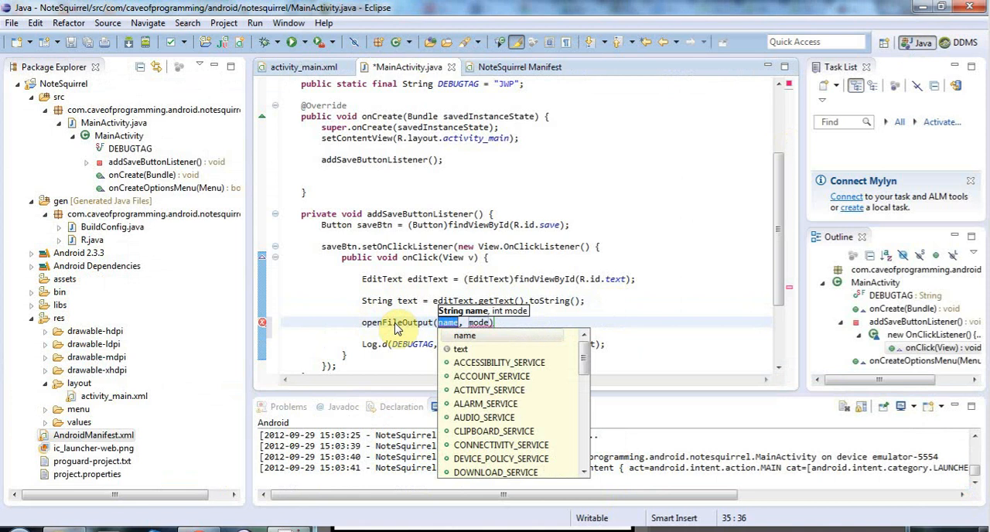
pyautogui.moveTo(647, 291)
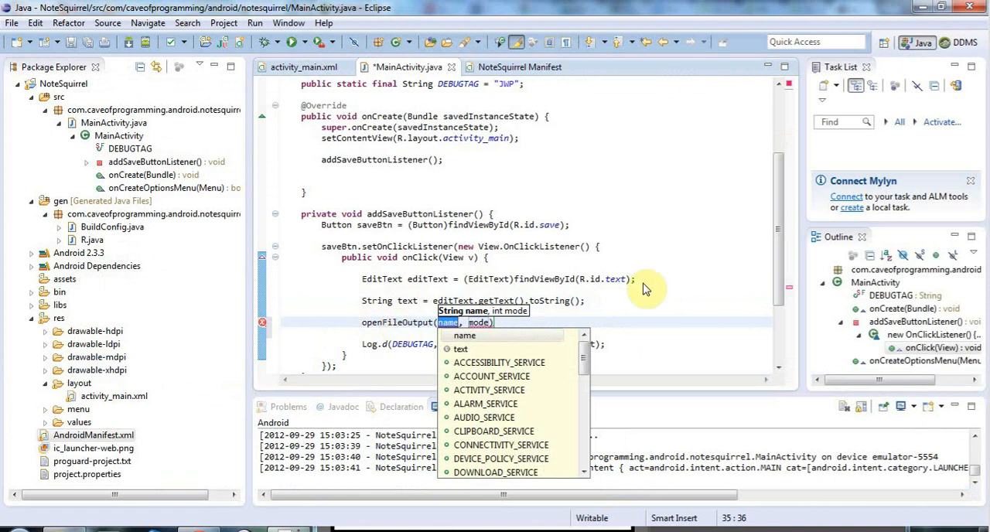
pyautogui.moveTo(797, 243)
pyautogui.write('p')
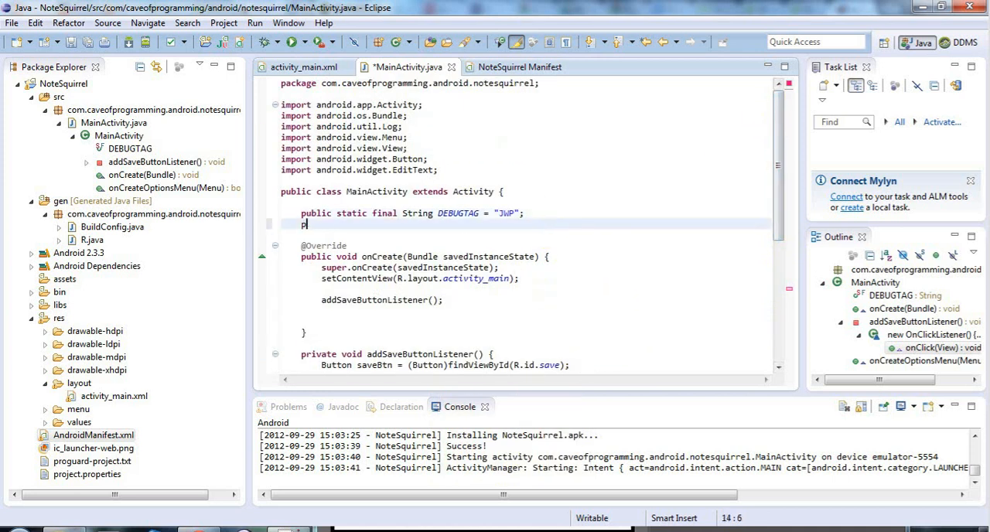
# Declare a public static final String FILENAME constant with an empty value
pyautogui.write('ublic static fin')
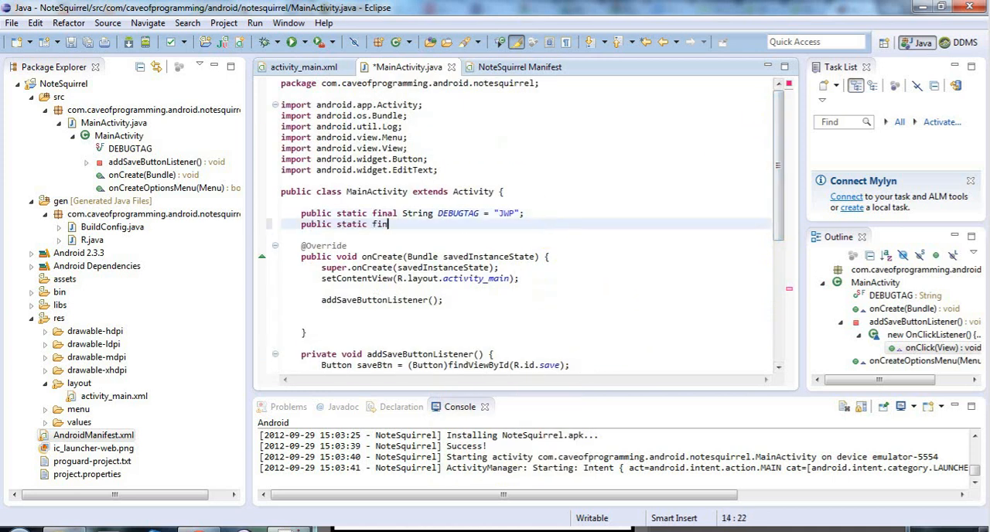
pyautogui.write('al String')
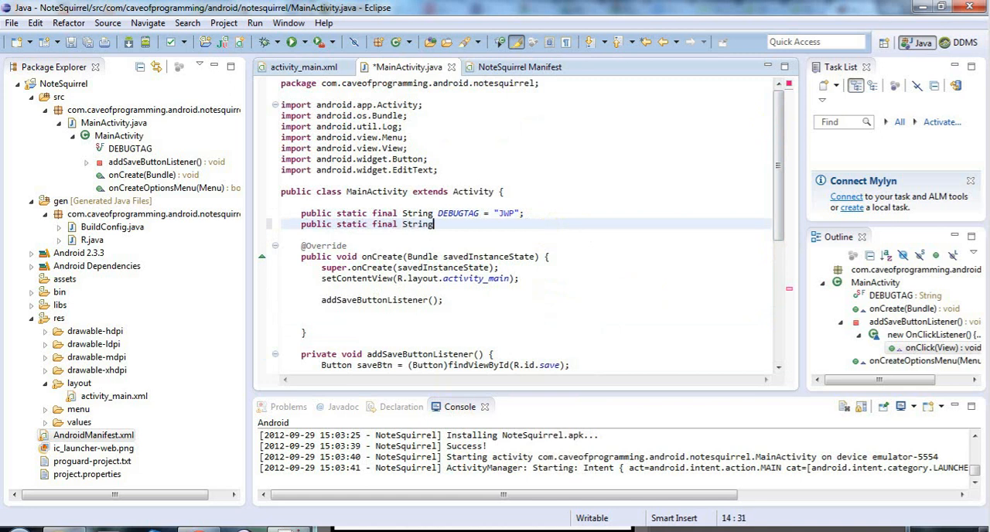
pyautogui.write('FILENAME')
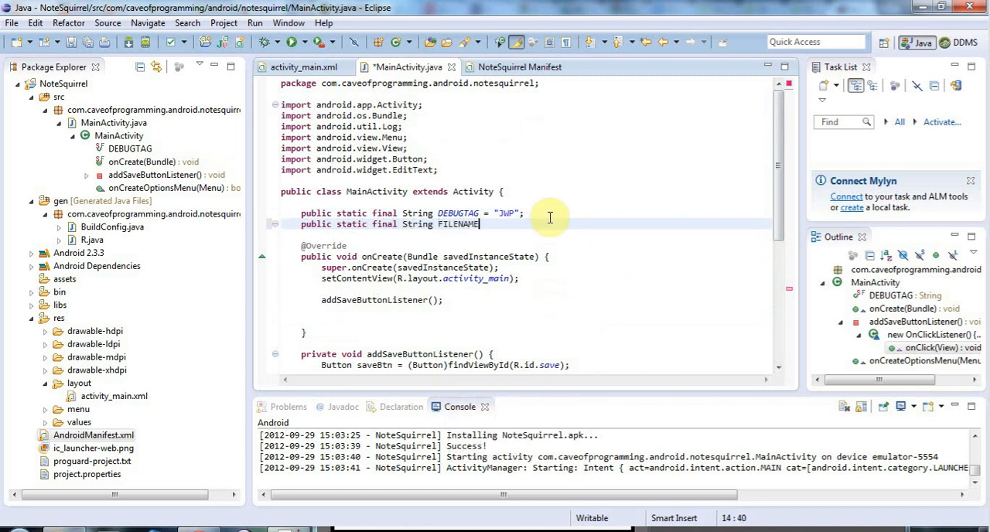
pyautogui.write('= ""')
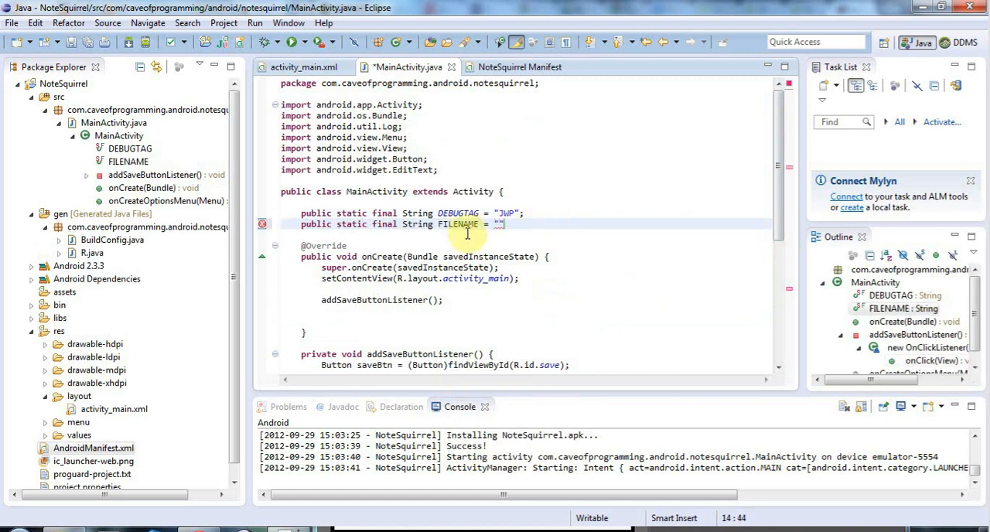
# Rename the constant to TEXTFILE and set its value to "notesquirrel.txt"
pyautogui.doubleClick(458, 223)
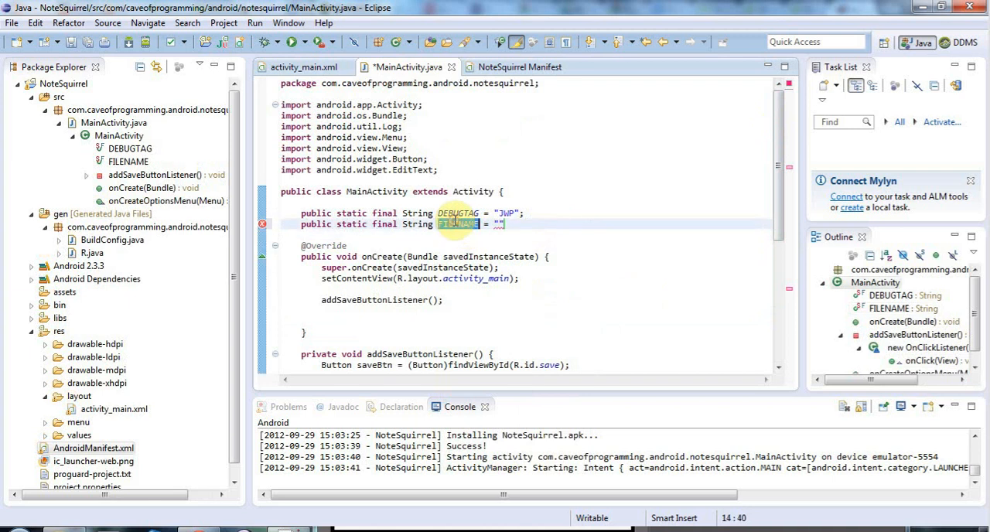
pyautogui.write('TEXTFILE')
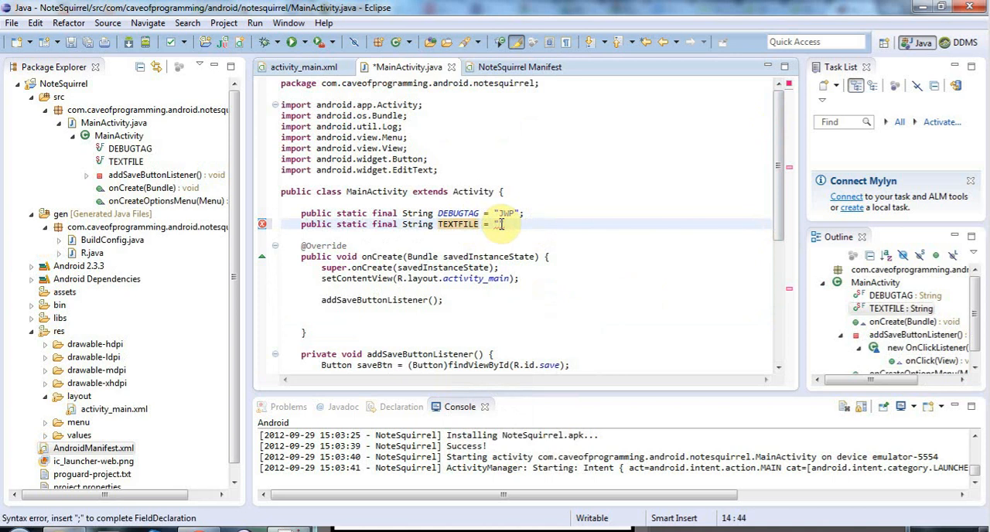
pyautogui.write('notesquirrel.txt')
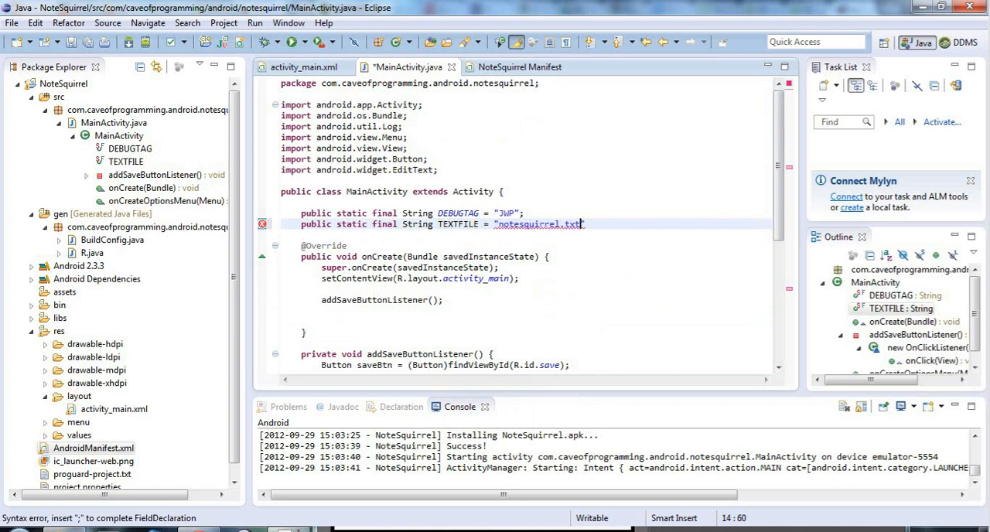
pyautogui.write(';')
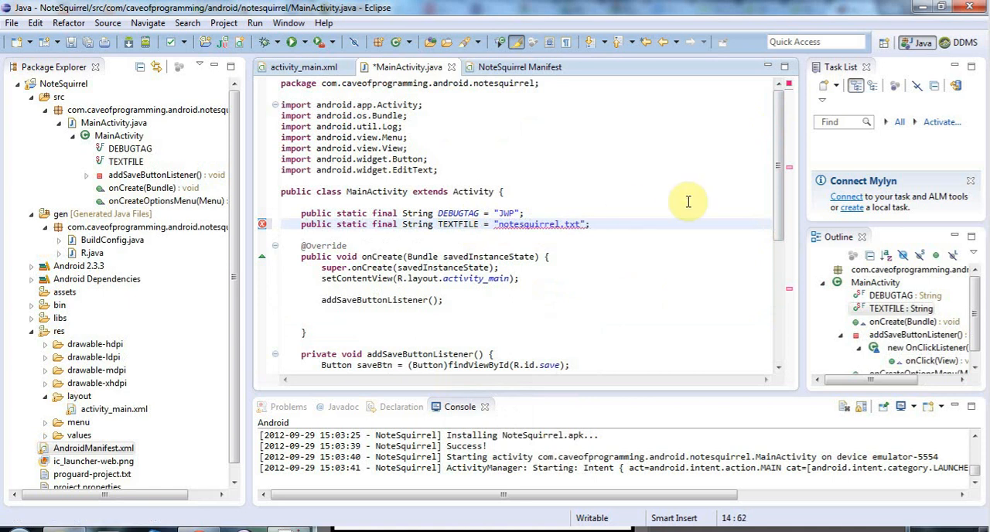
pyautogui.scroll(-3)
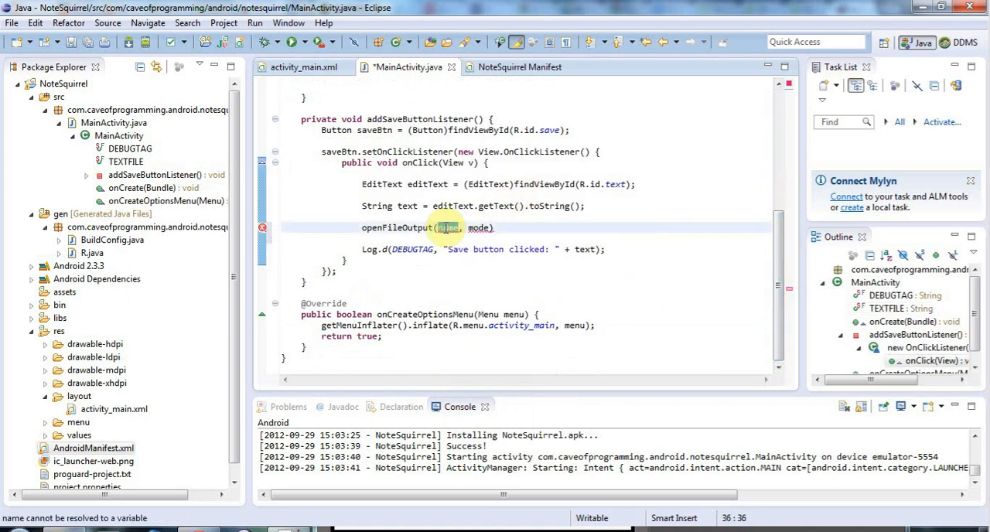
# Complete the call as openFileOutput(TEXTFILE, Context.MODE_PRIVATE);
pyautogui.write('F')
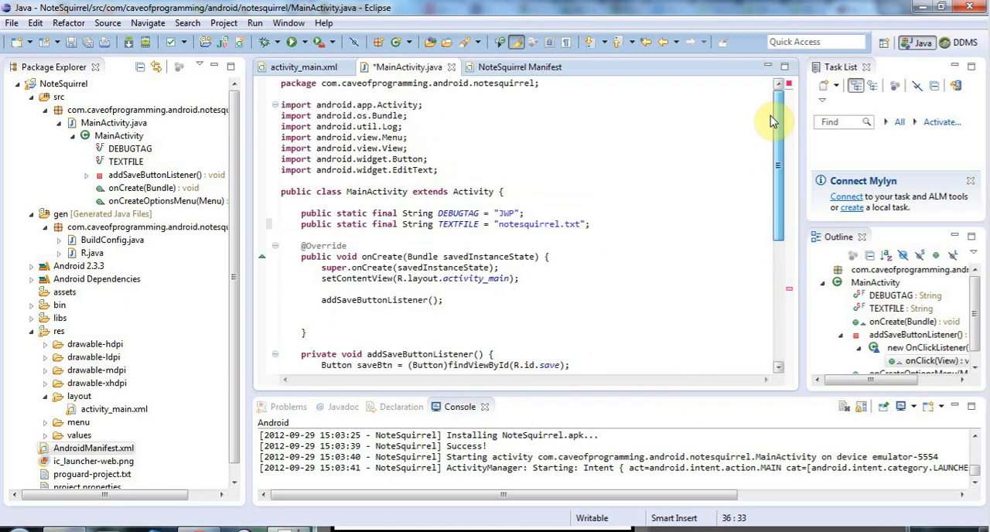
pyautogui.scroll(-3)
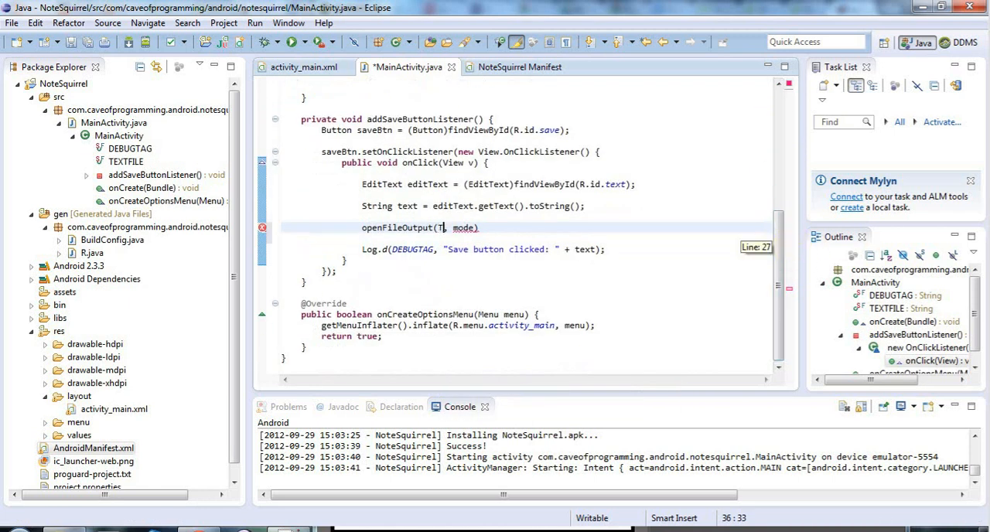
pyautogui.write('EXTFILE')
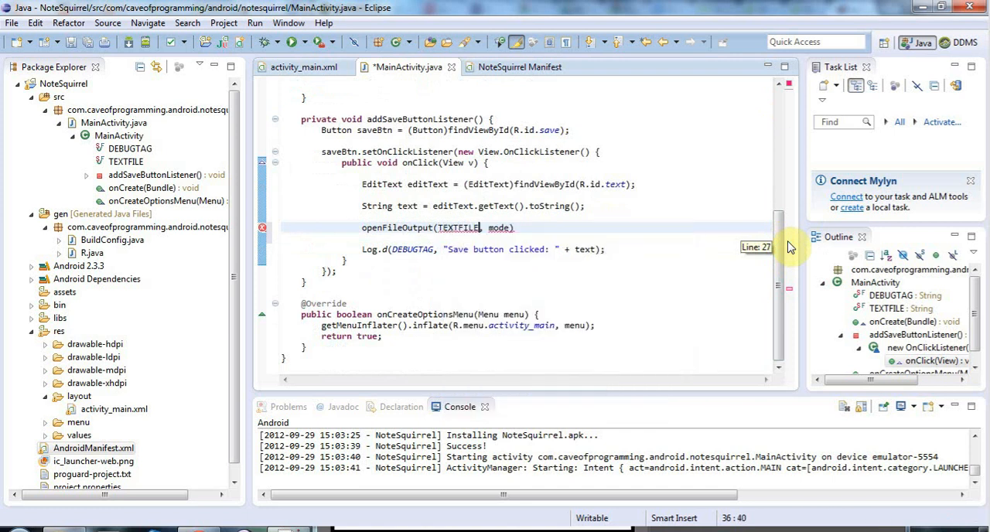
pyautogui.doubleClick(498, 228)
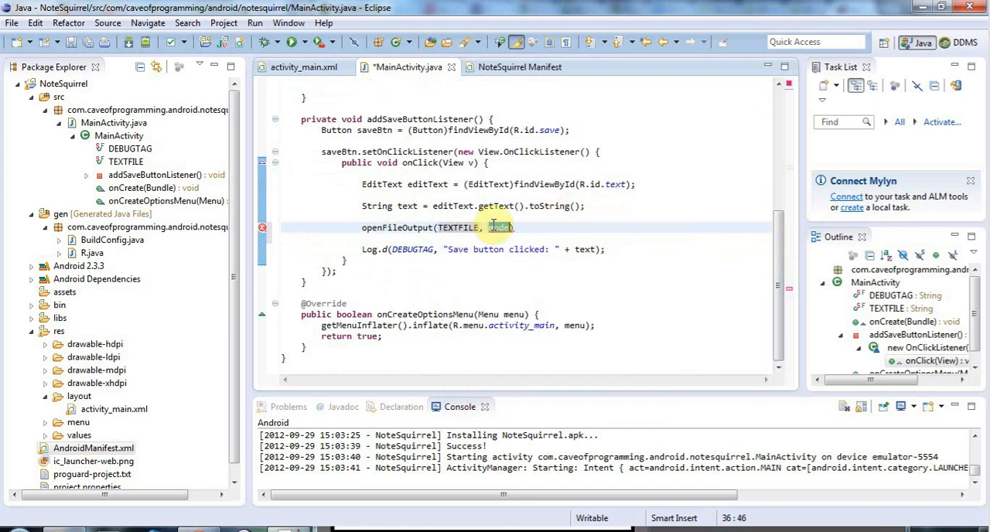
pyautogui.write('Context')
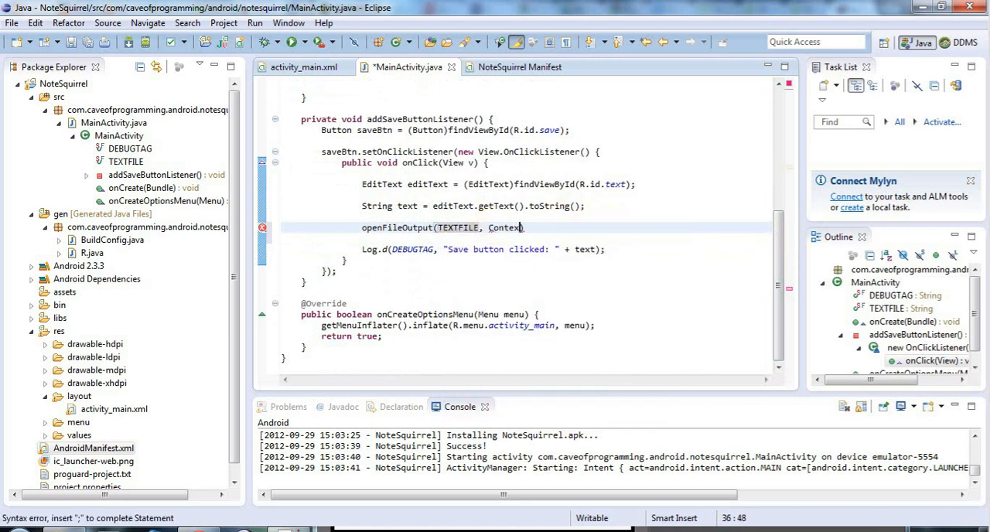
pyautogui.write('.M')
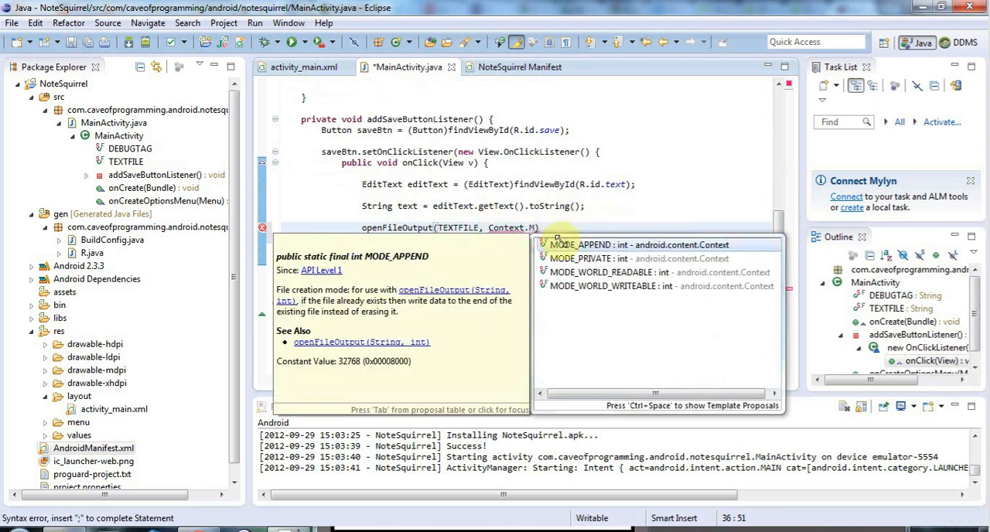
pyautogui.moveTo(569, 259)
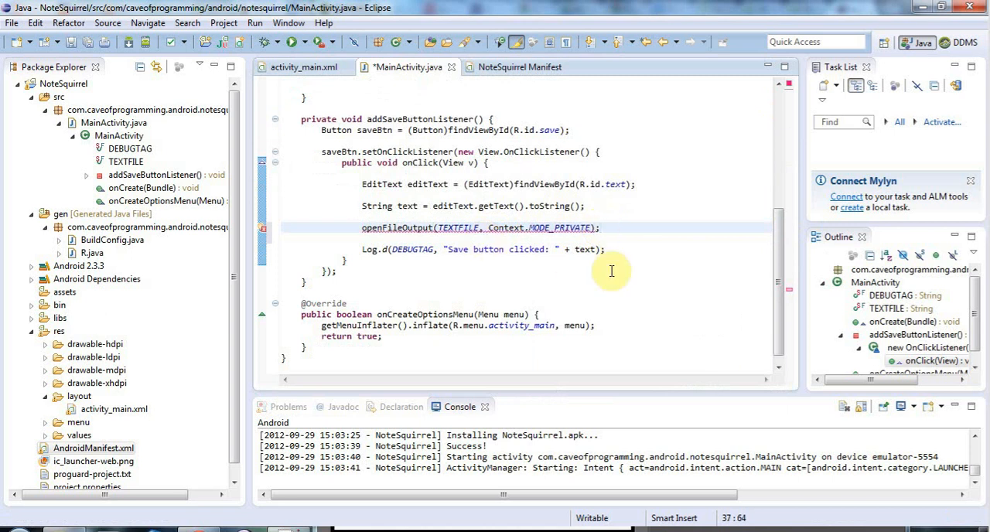
pyautogui.click(600, 228)
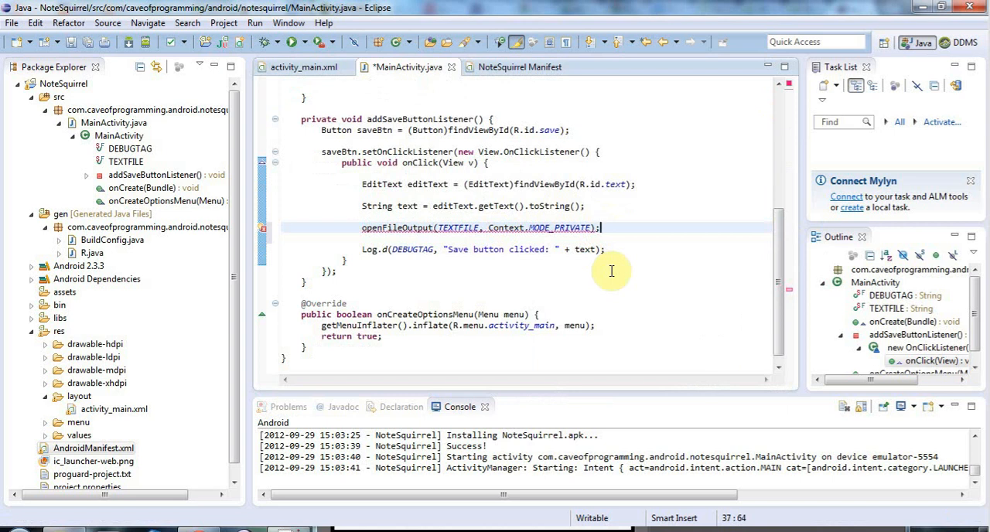
pyautogui.moveTo(637, 247)
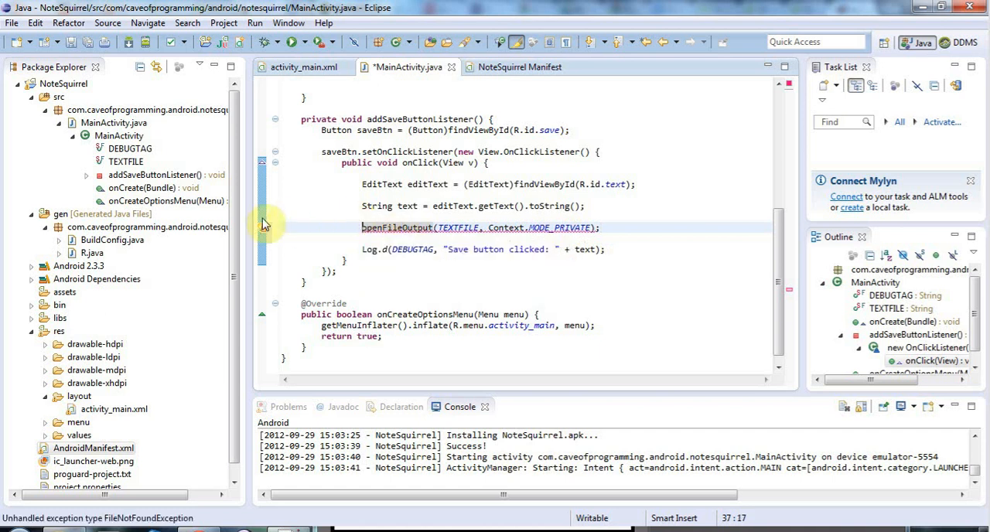
# Assign the result to a FileOutputStream, surround with try/catch and catch a general Exception
pyautogui.click(263, 227)
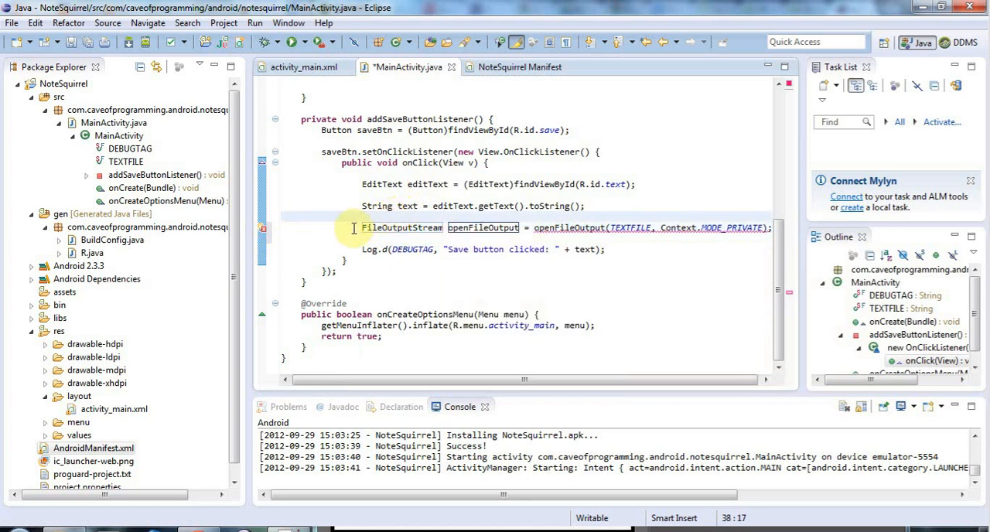
pyautogui.moveTo(402, 227)
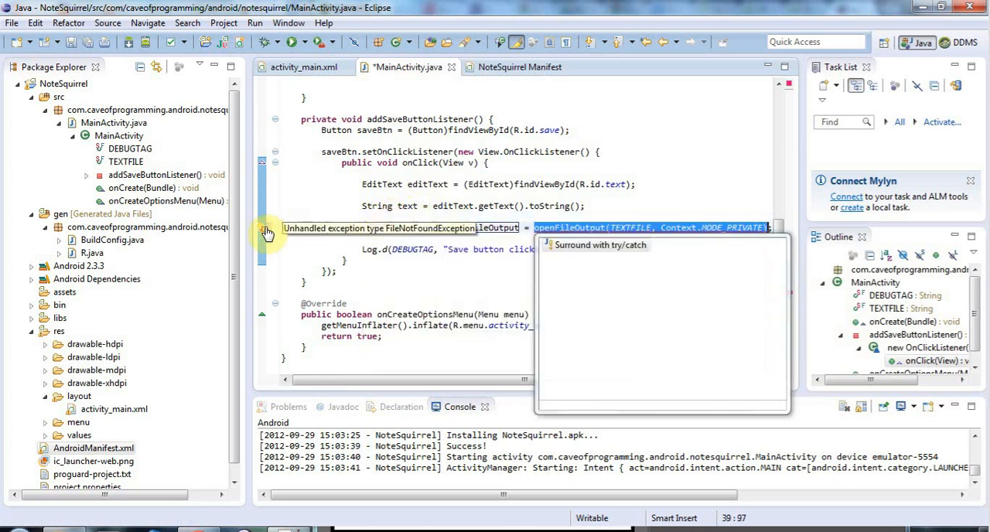
pyautogui.click(600, 245)
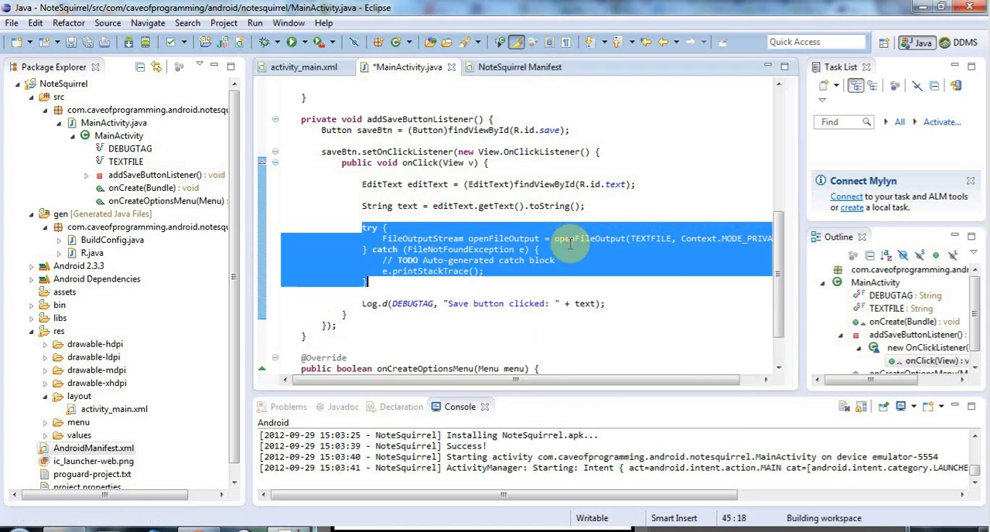
pyautogui.doubleClick(455, 249)
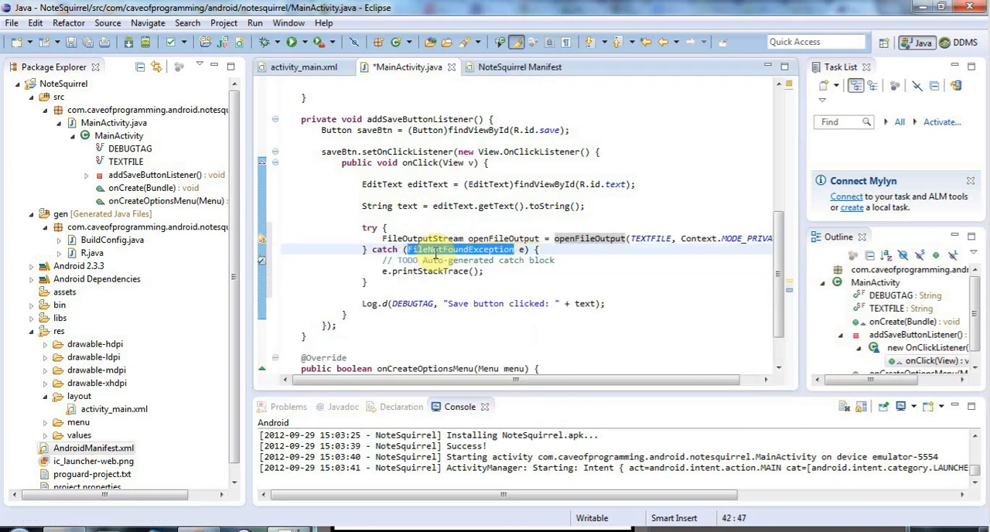
pyautogui.write('Exception')
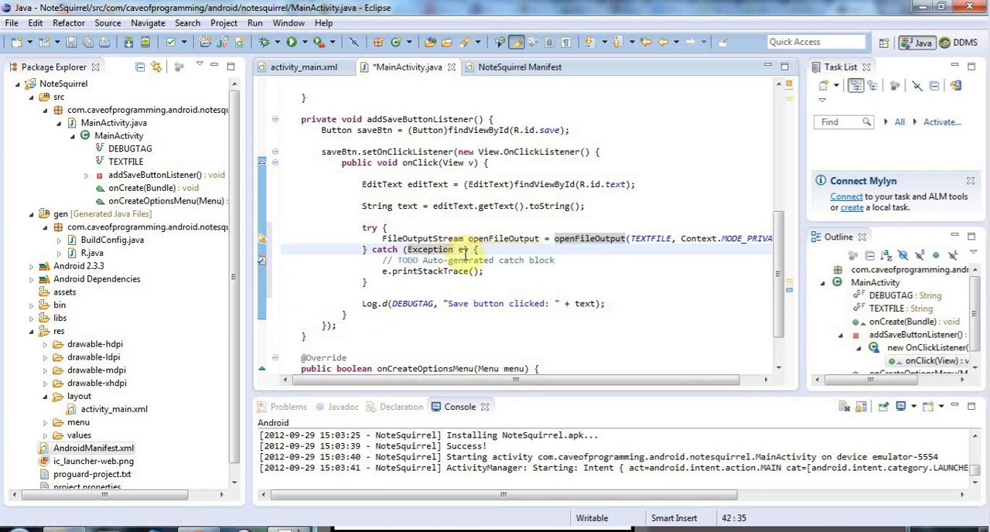
pyautogui.moveTo(430, 249)
pyautogui.write('fos.')
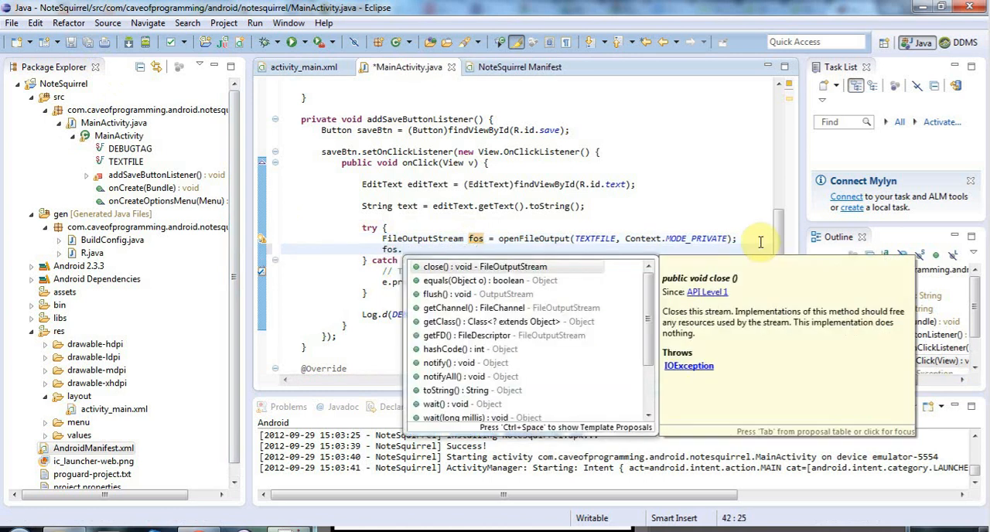
# Add fos.write(text.getBytes()); and fos.close(); in the try block, renaming the stream to fos
pyautogui.write('write(buffer')
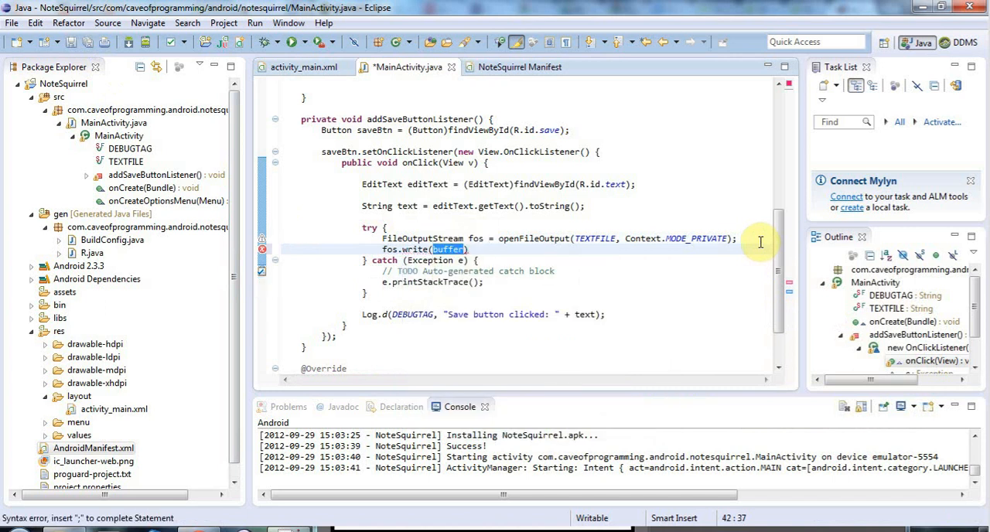
pyautogui.moveTo(400, 200)
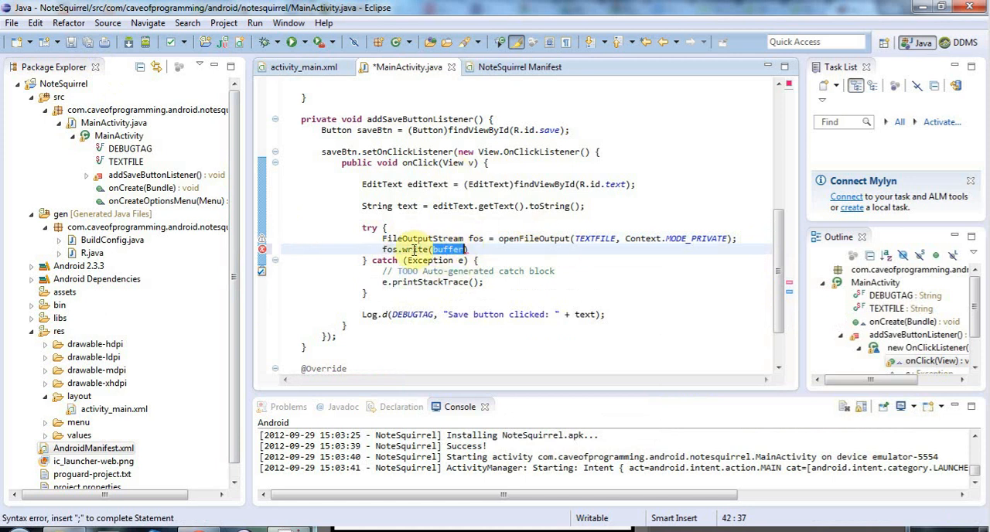
pyautogui.moveTo(415, 250)
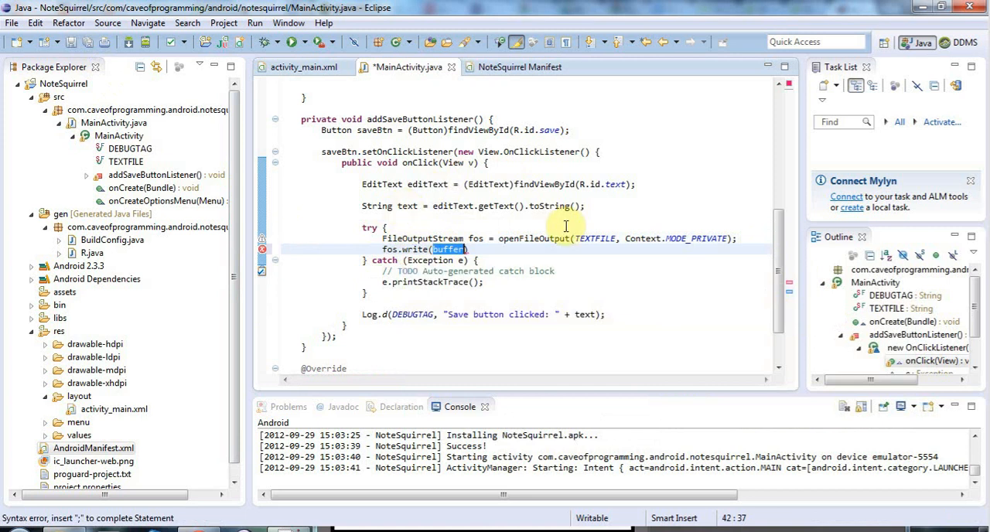
pyautogui.write('.')
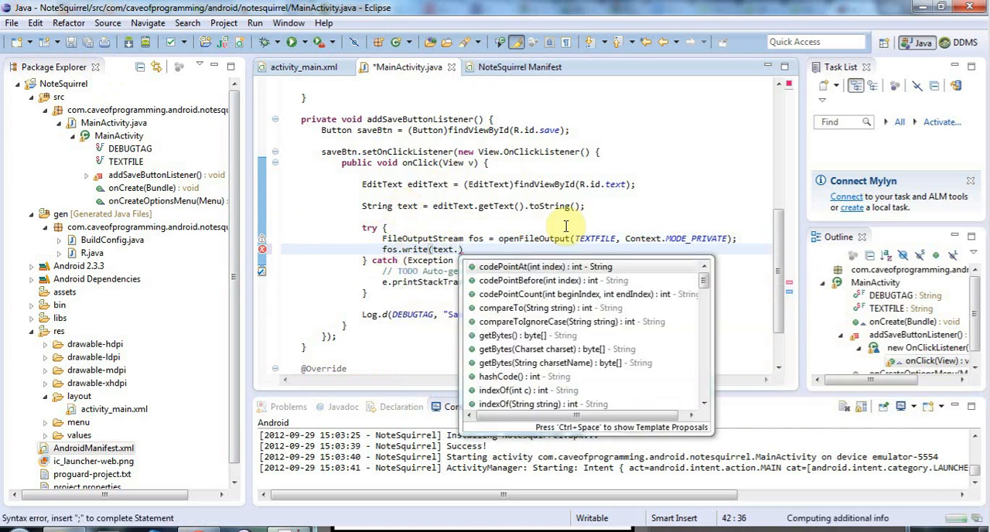
pyautogui.write('g')
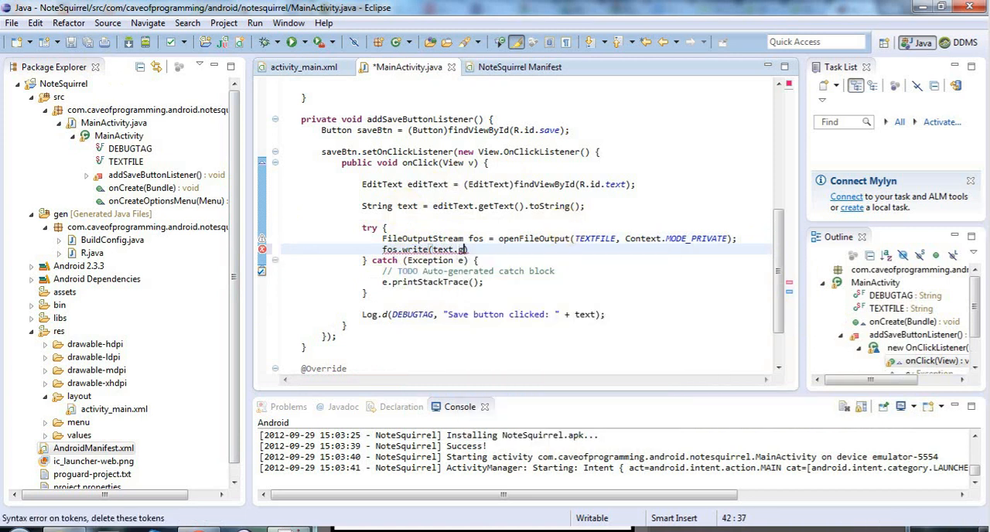
pyautogui.write('etBytes());')
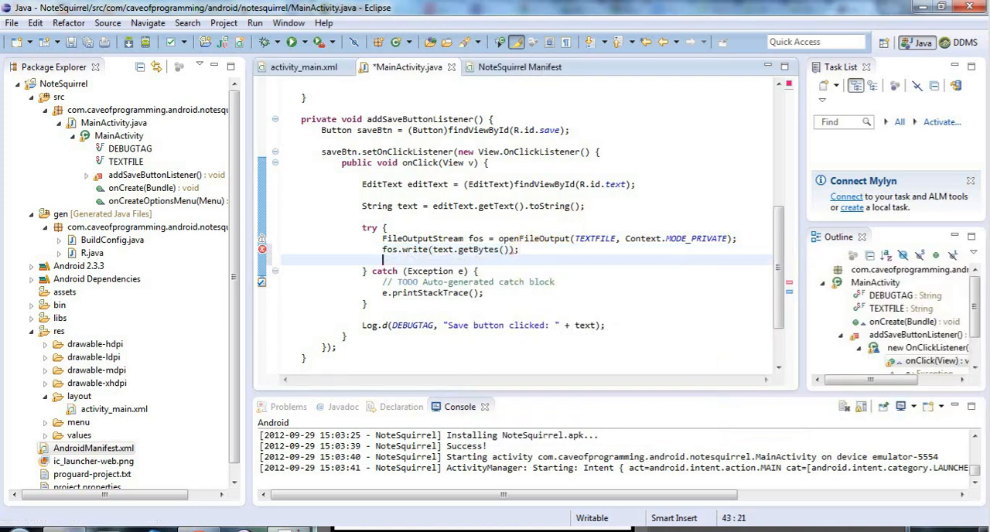
pyautogui.write('fos.close();')
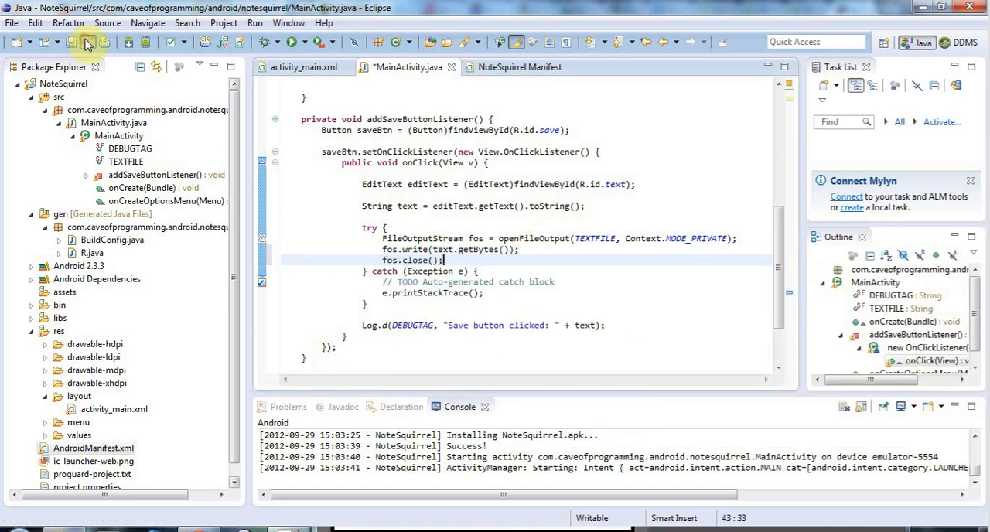
# Log "Unable to save file" under DEBUGTAG in the catch block and save MainActivity.java
pyautogui.click(85, 41)
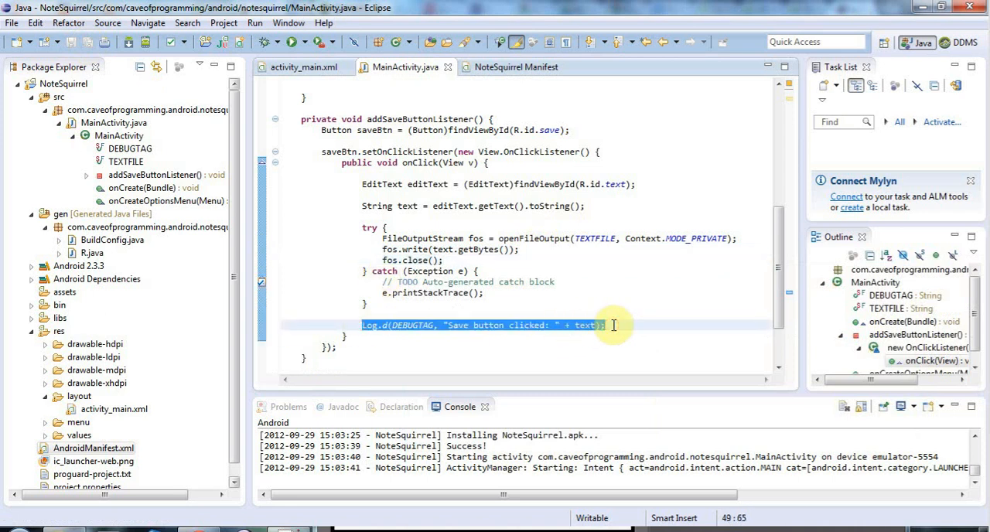
pyautogui.moveTo(350, 261)
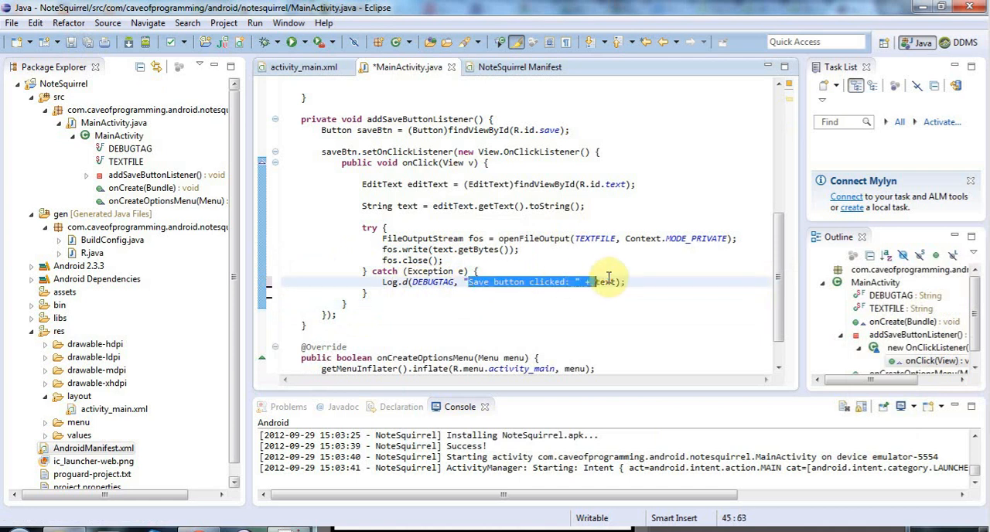
pyautogui.write('"Unable);')
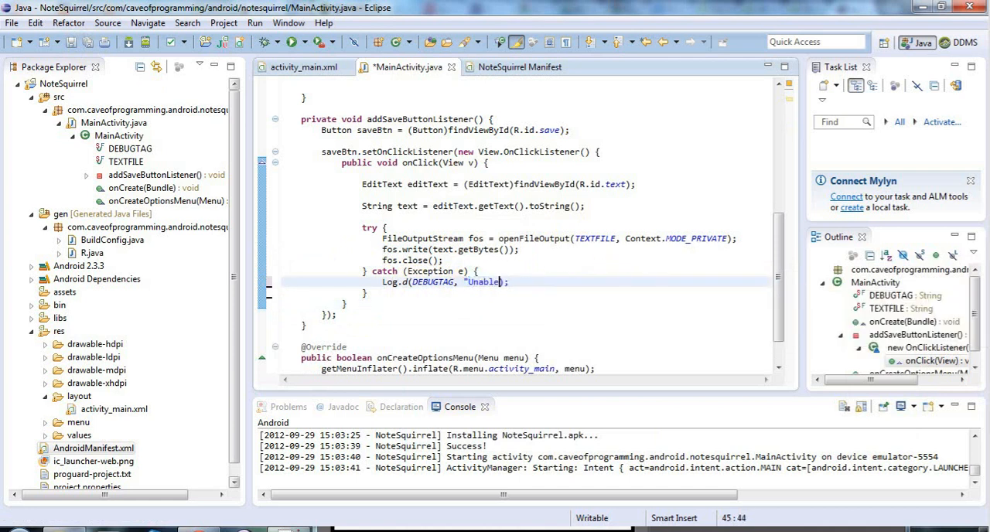
pyautogui.write('to save fi')
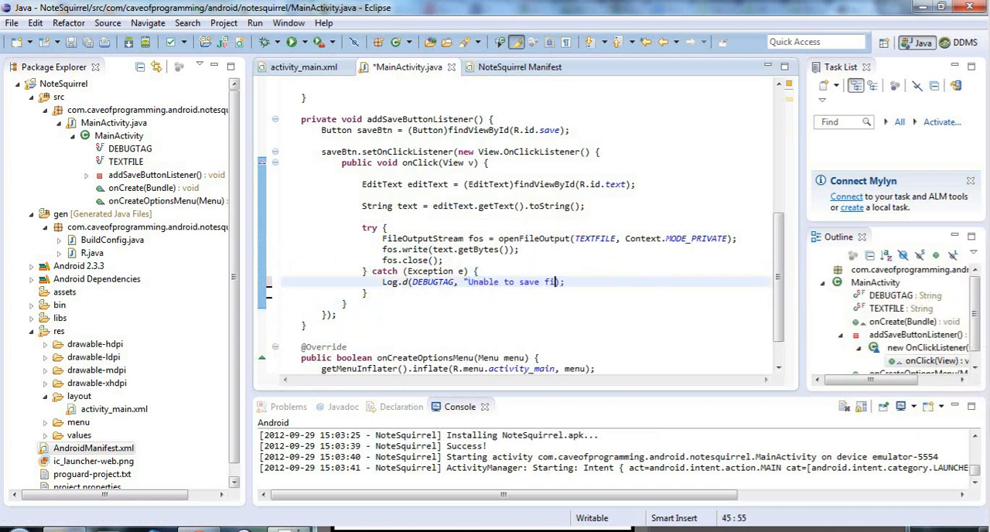
pyautogui.write('le')
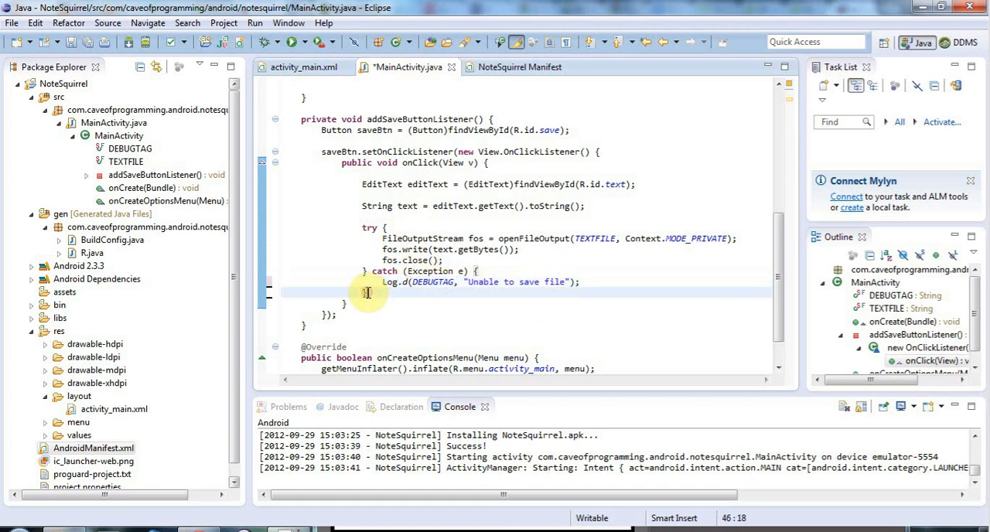
pyautogui.moveTo(643, 322)
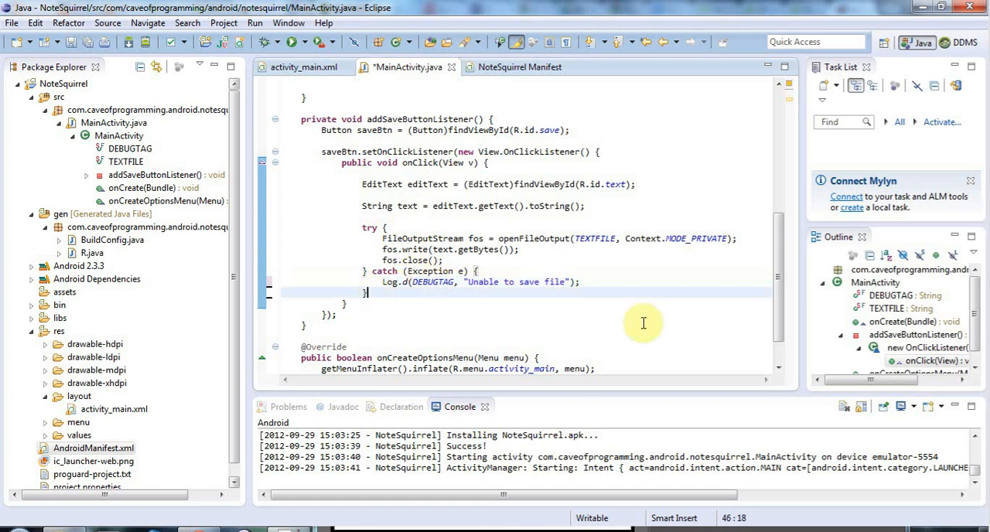
pyautogui.press('ctrl+s')
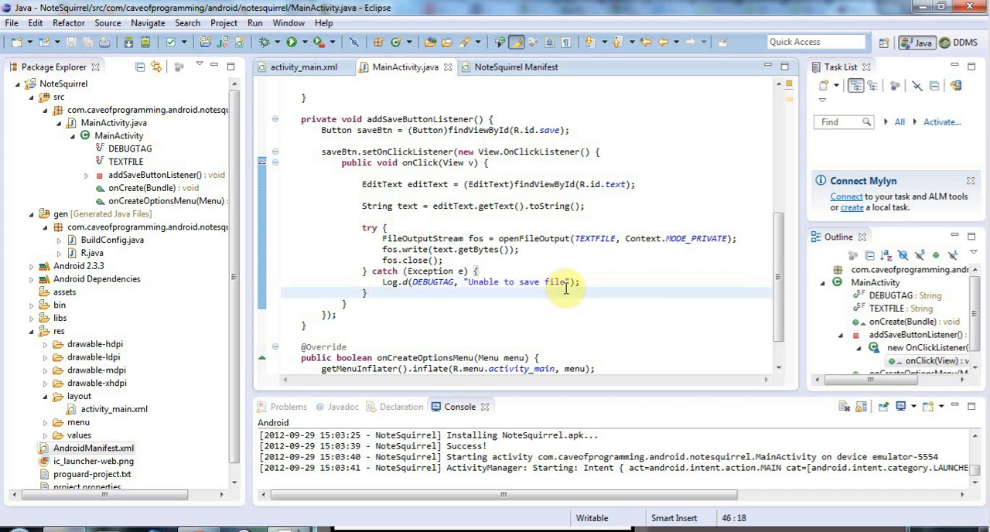
pyautogui.moveTo(588, 301)
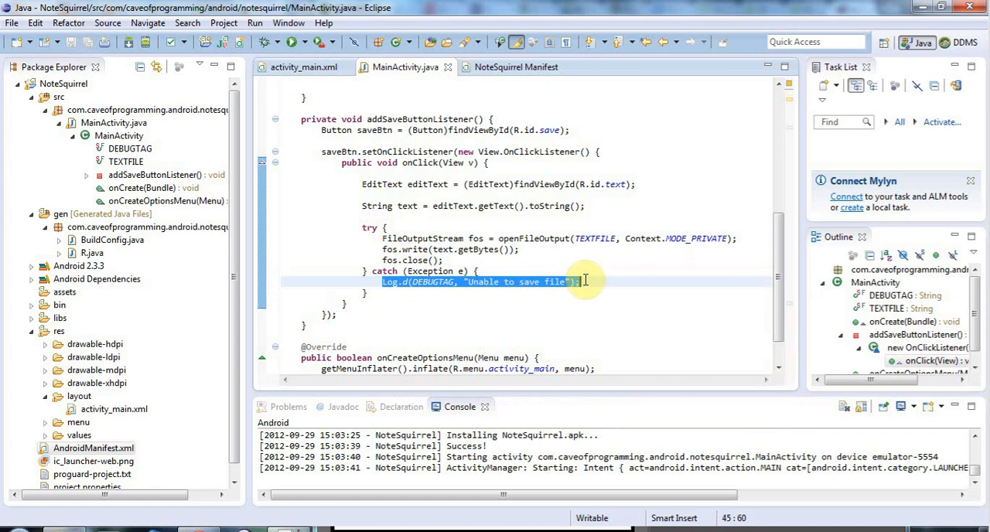
pyautogui.moveTo(262, 90)
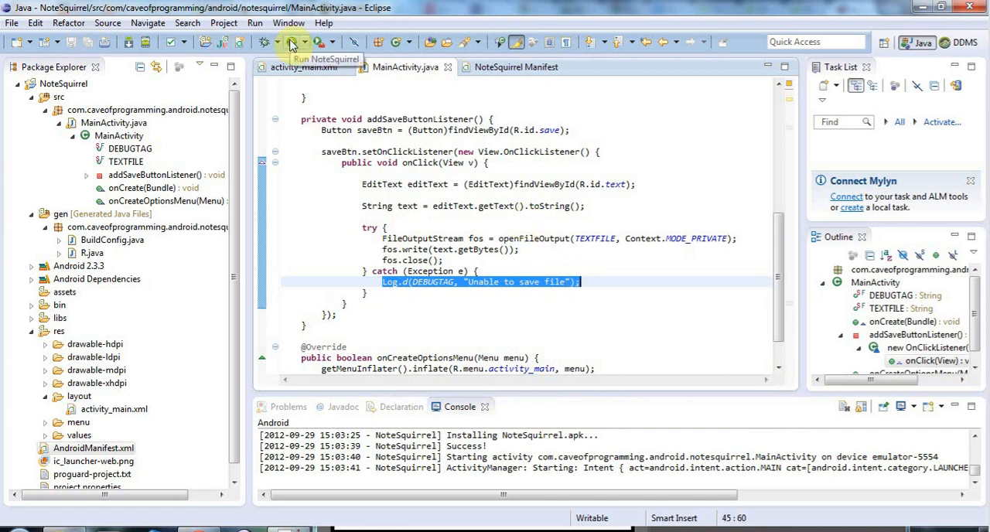
# Run NoteSquirrel on the emulator and switch Eclipse to the DDMS perspective
pyautogui.click(294, 42)
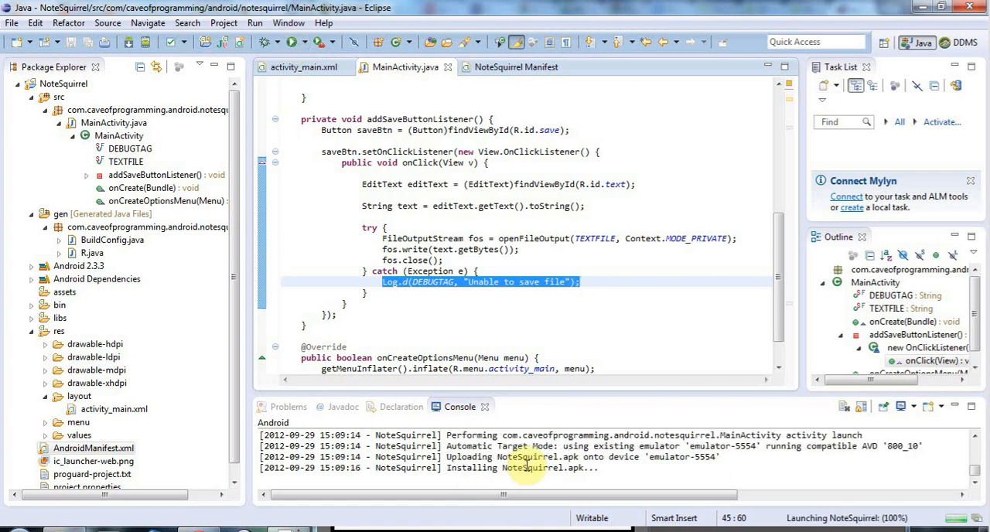
pyautogui.moveTo(671, 231)
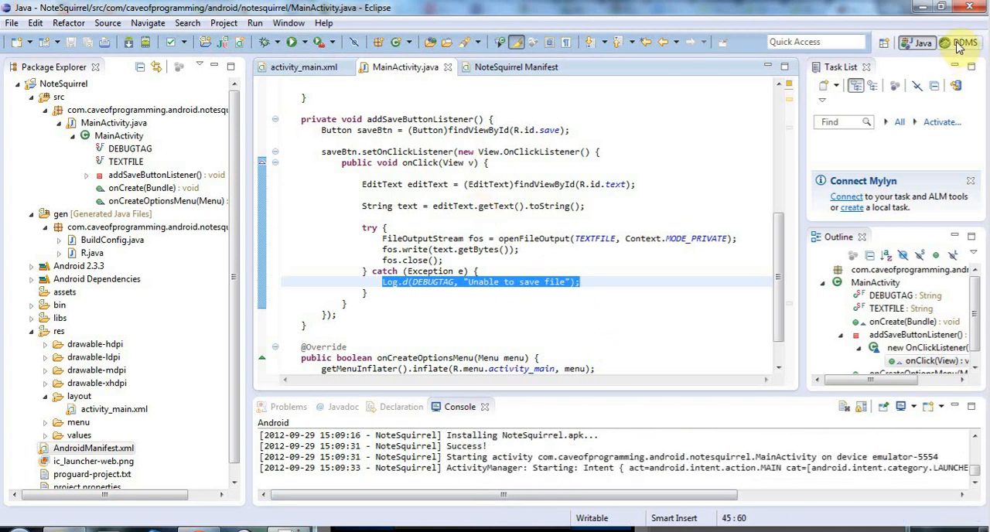
pyautogui.click(966, 44)
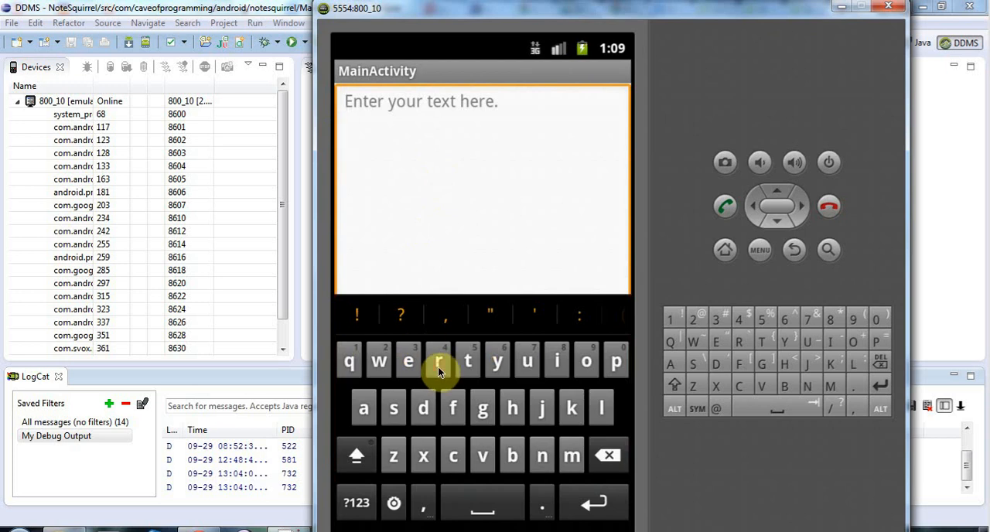
pyautogui.moveTo(610, 455)
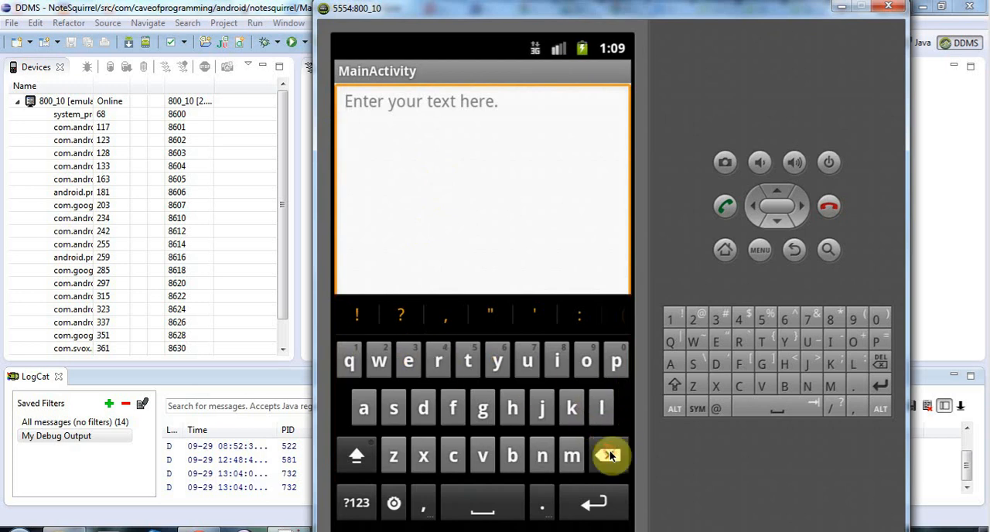
pyautogui.moveTo(350, 102)
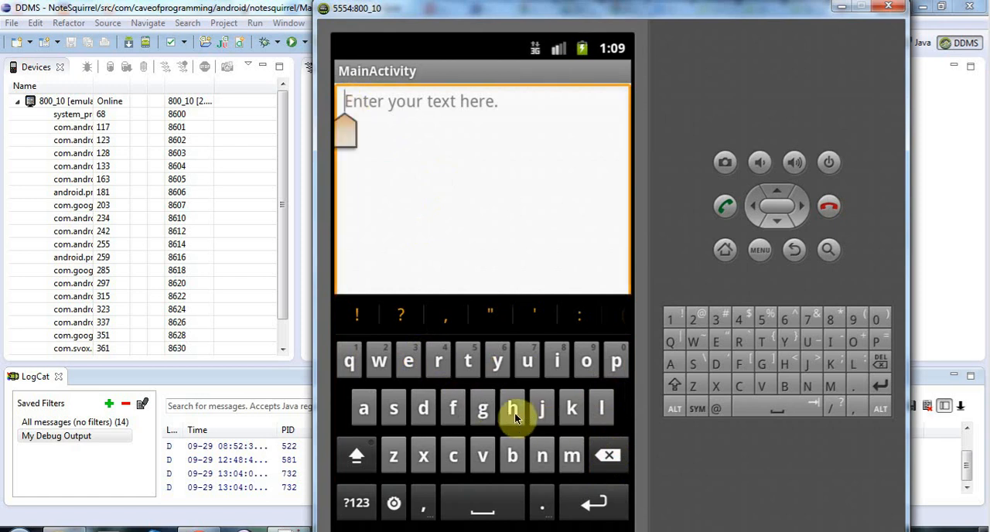
pyautogui.moveTo(476, 377)
pyautogui.write('hel')
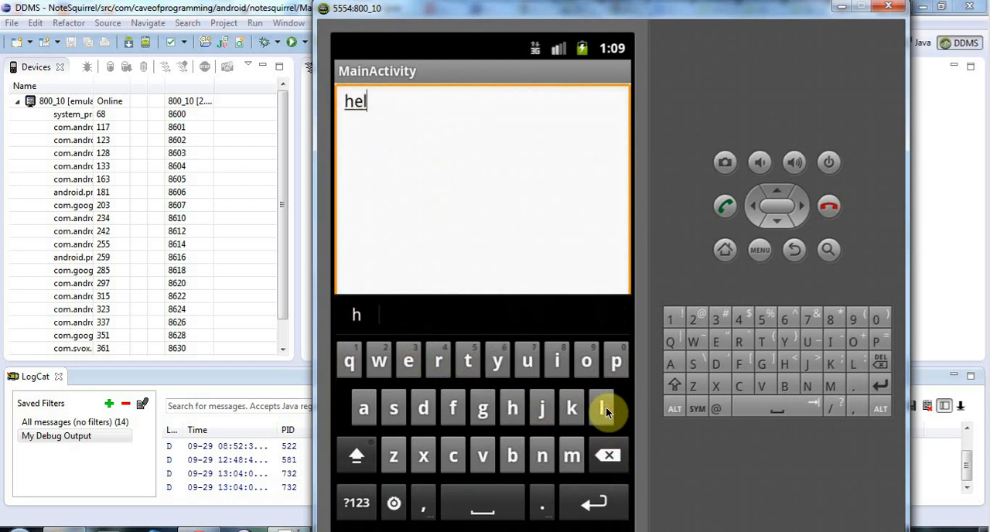
# Enter "hello" into the note field and start a new line
pyautogui.click(602, 408)
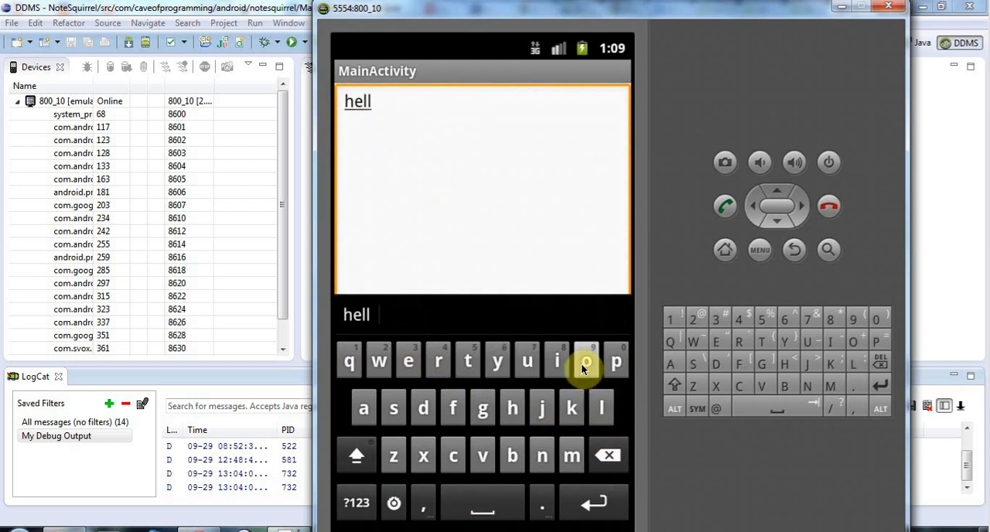
pyautogui.click(585, 359)
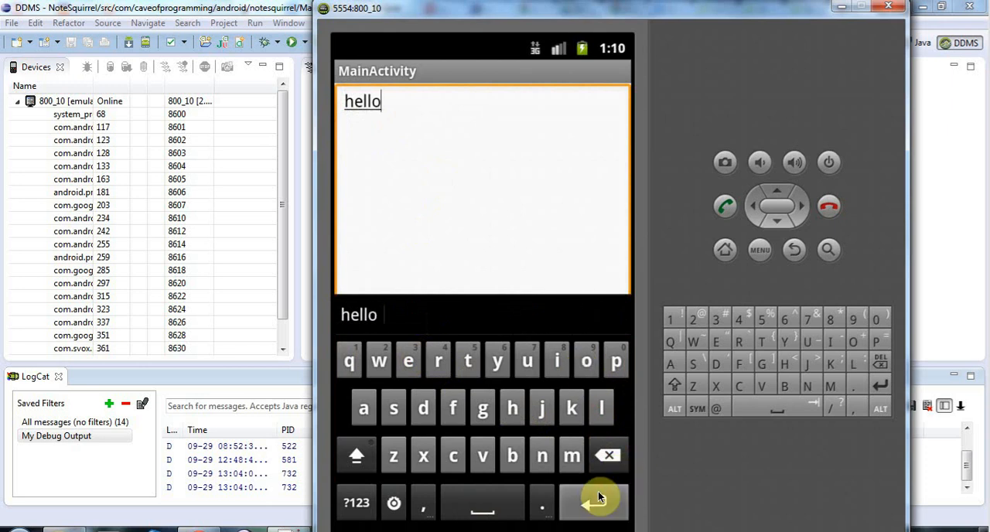
pyautogui.click(595, 501)
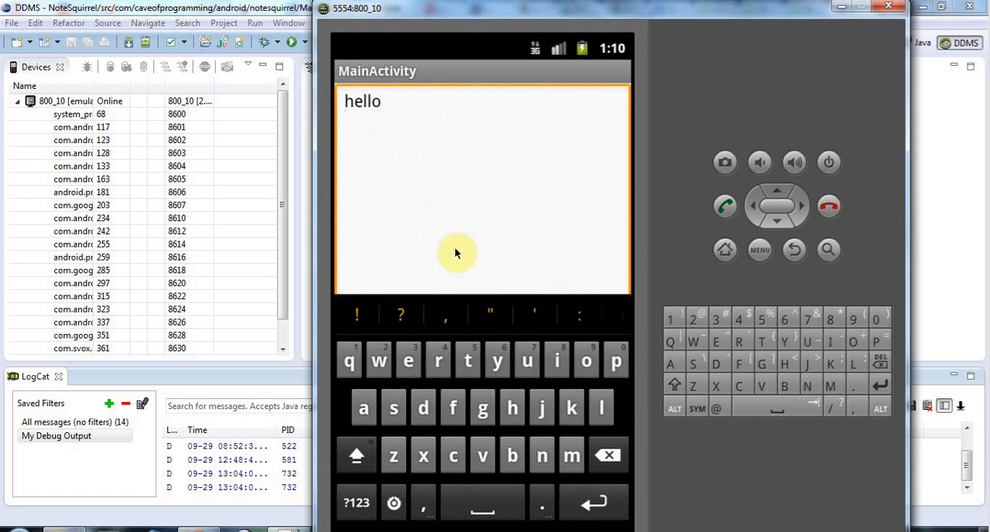
pyautogui.moveTo(553, 455)
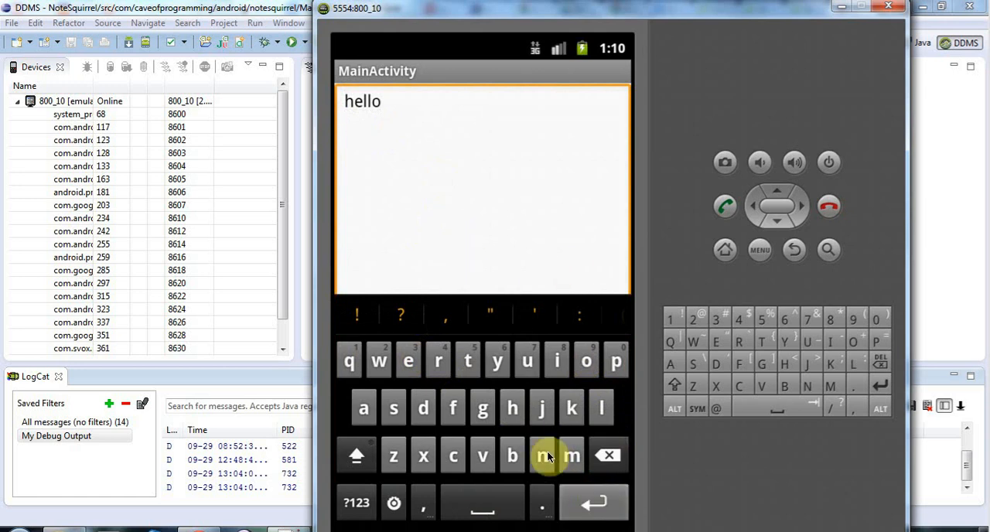
# Enter "how are you" on the note's second line
pyautogui.click(512, 409)
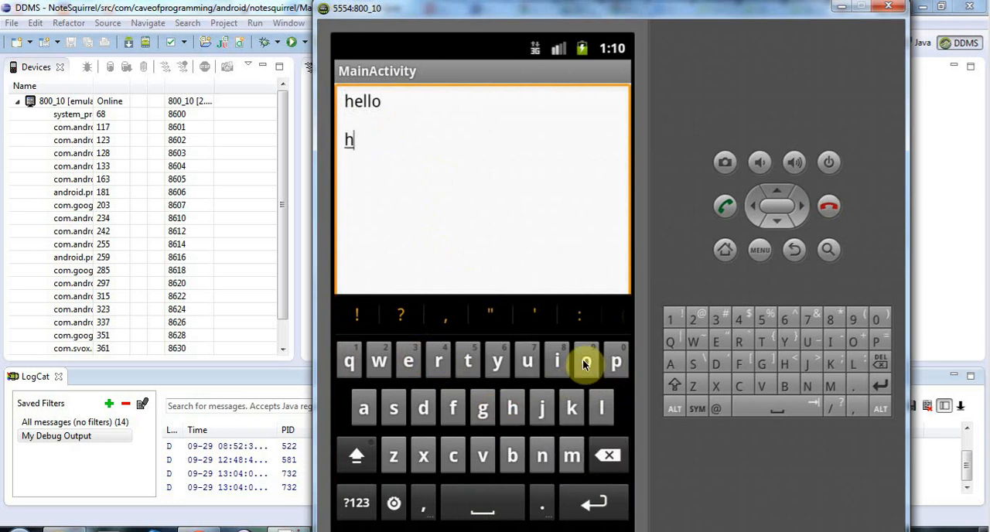
pyautogui.click(586, 362)
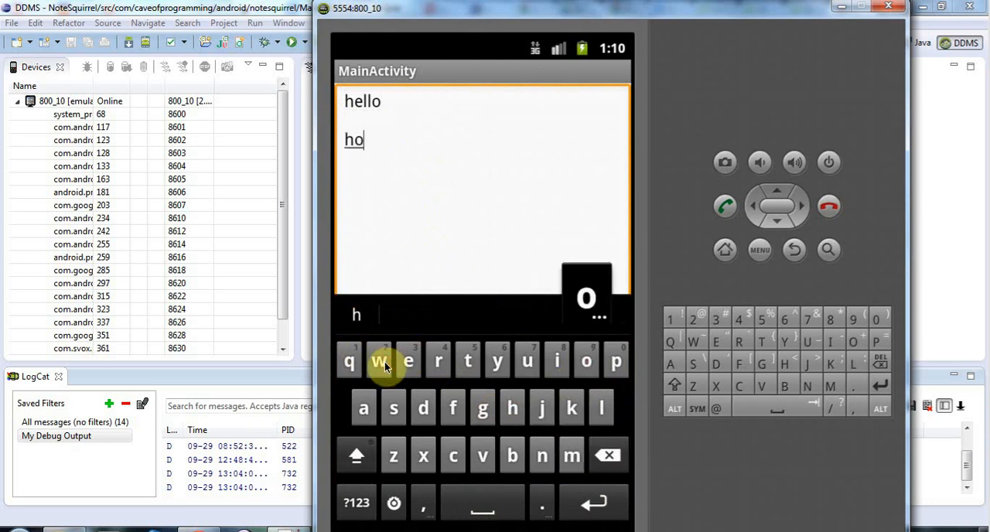
pyautogui.click(378, 362)
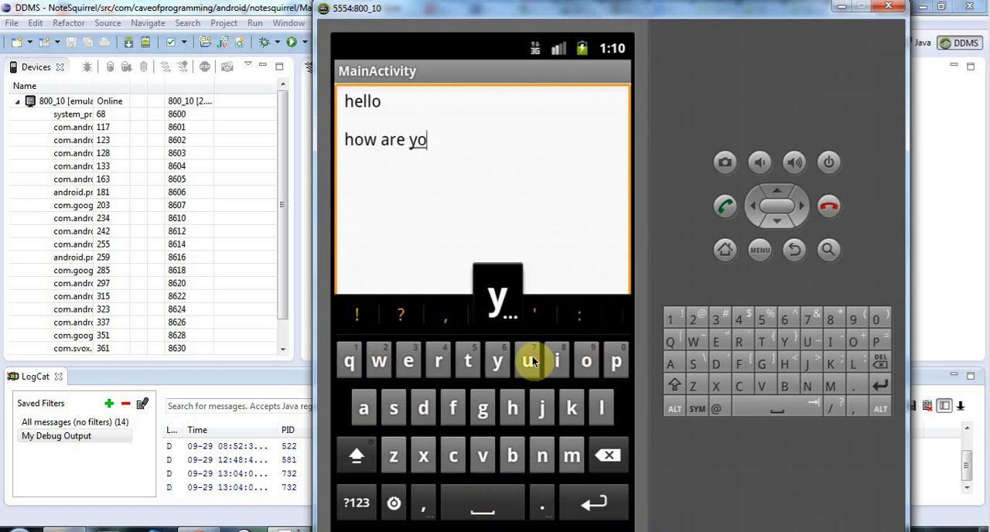
pyautogui.click(529, 362)
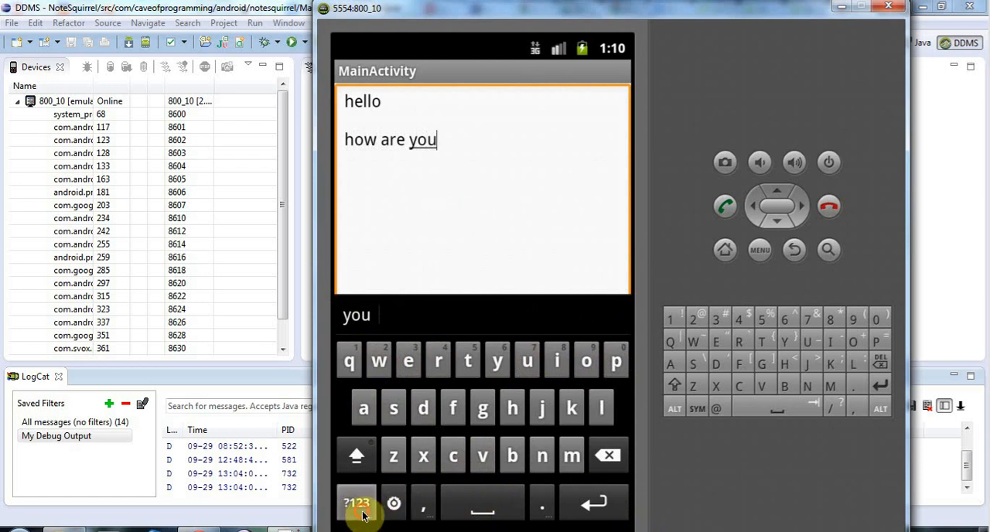
# Add the question mark via the ?123 keyboard and bring up the app menu showing Save
pyautogui.click(356, 505)
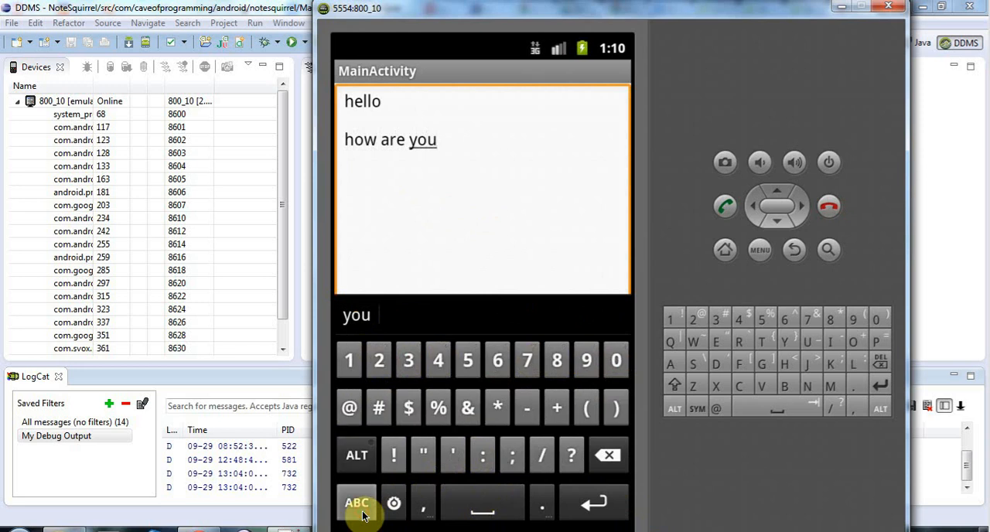
pyautogui.click(356, 505)
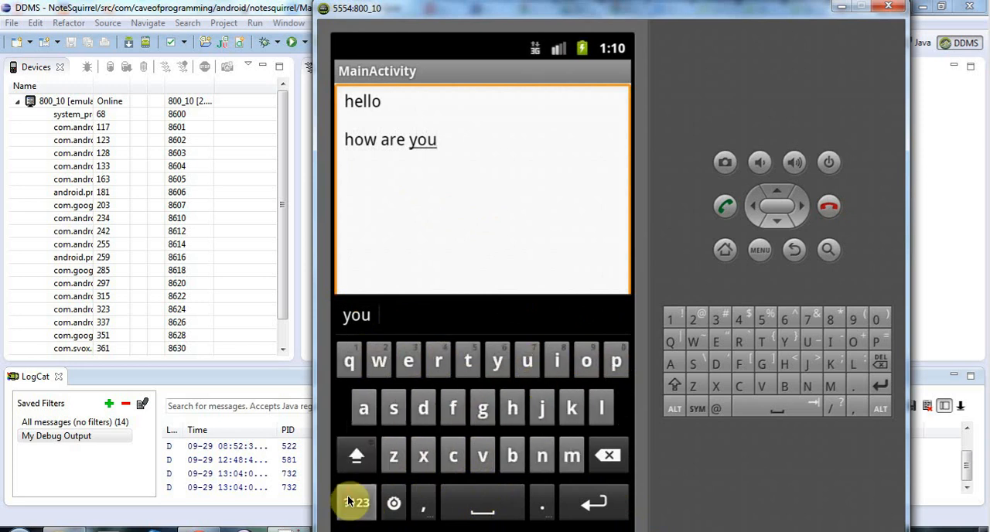
pyautogui.click(356, 501)
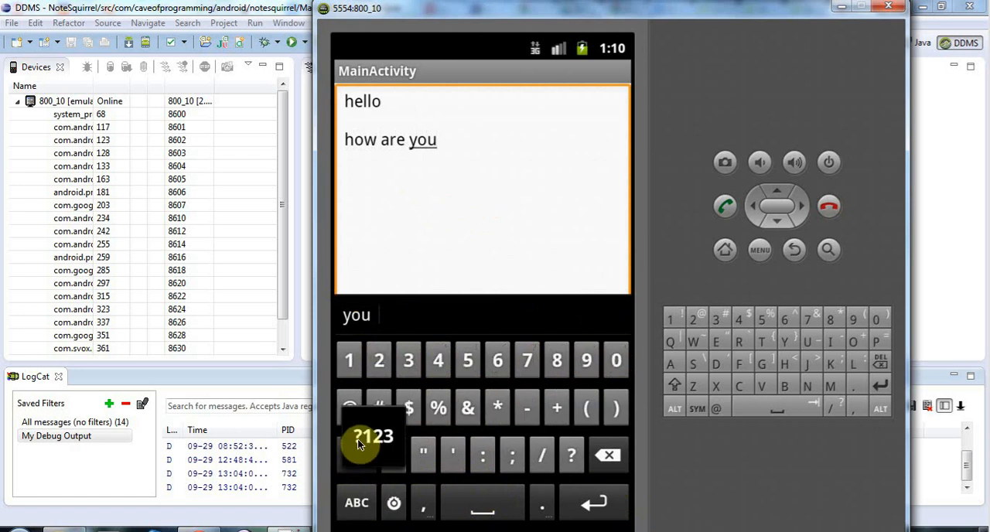
pyautogui.click(372, 455)
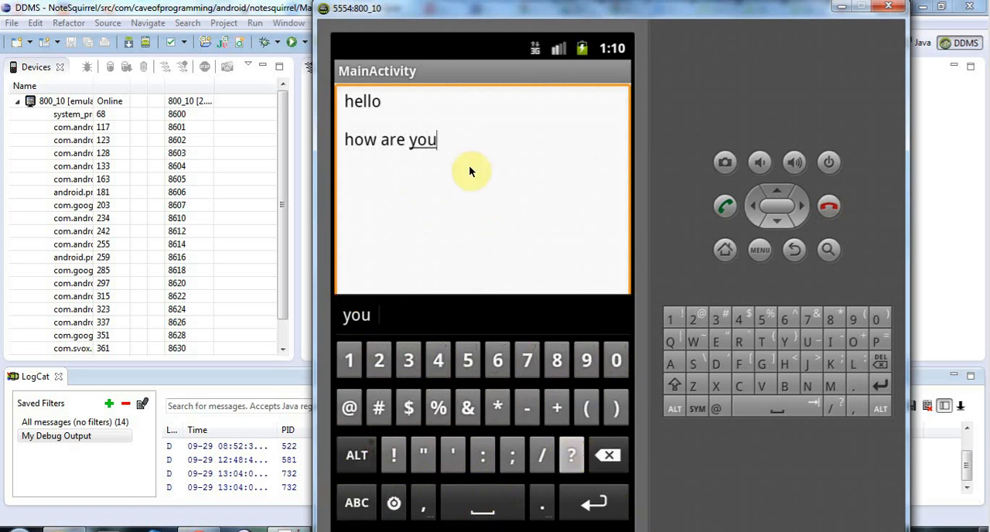
pyautogui.click(571, 455)
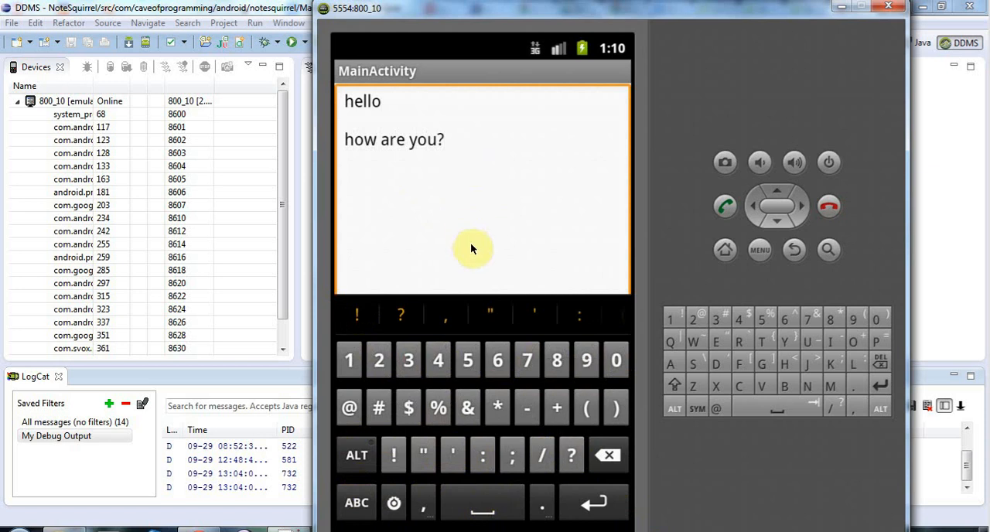
pyautogui.moveTo(446, 291)
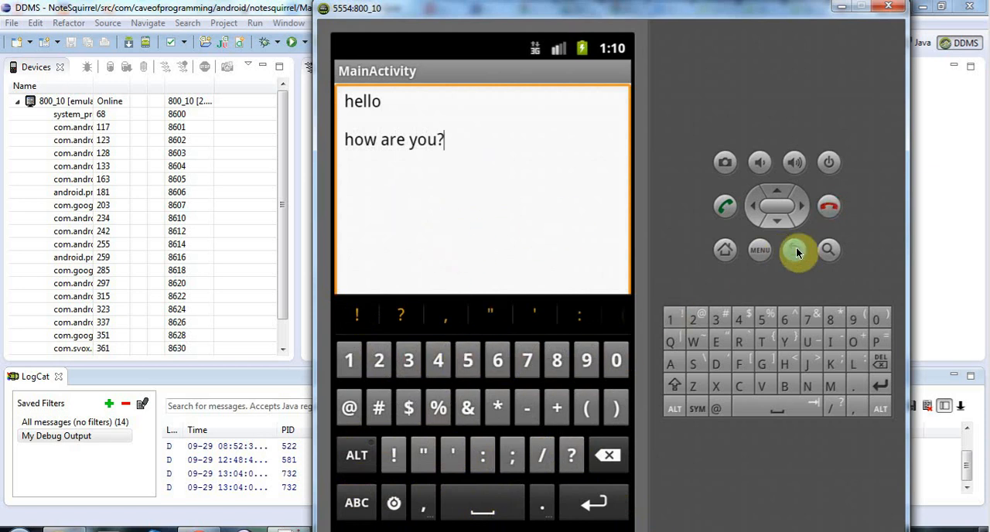
pyautogui.click(793, 249)
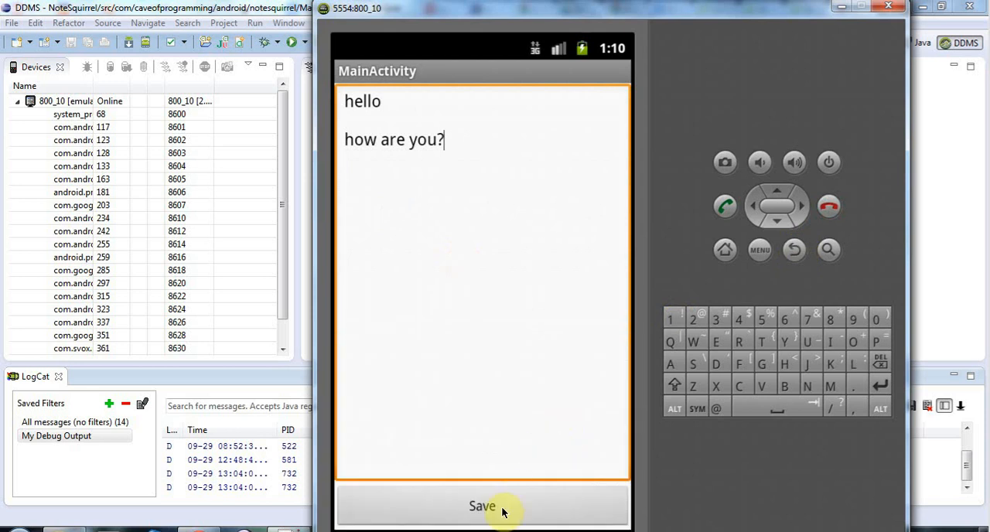